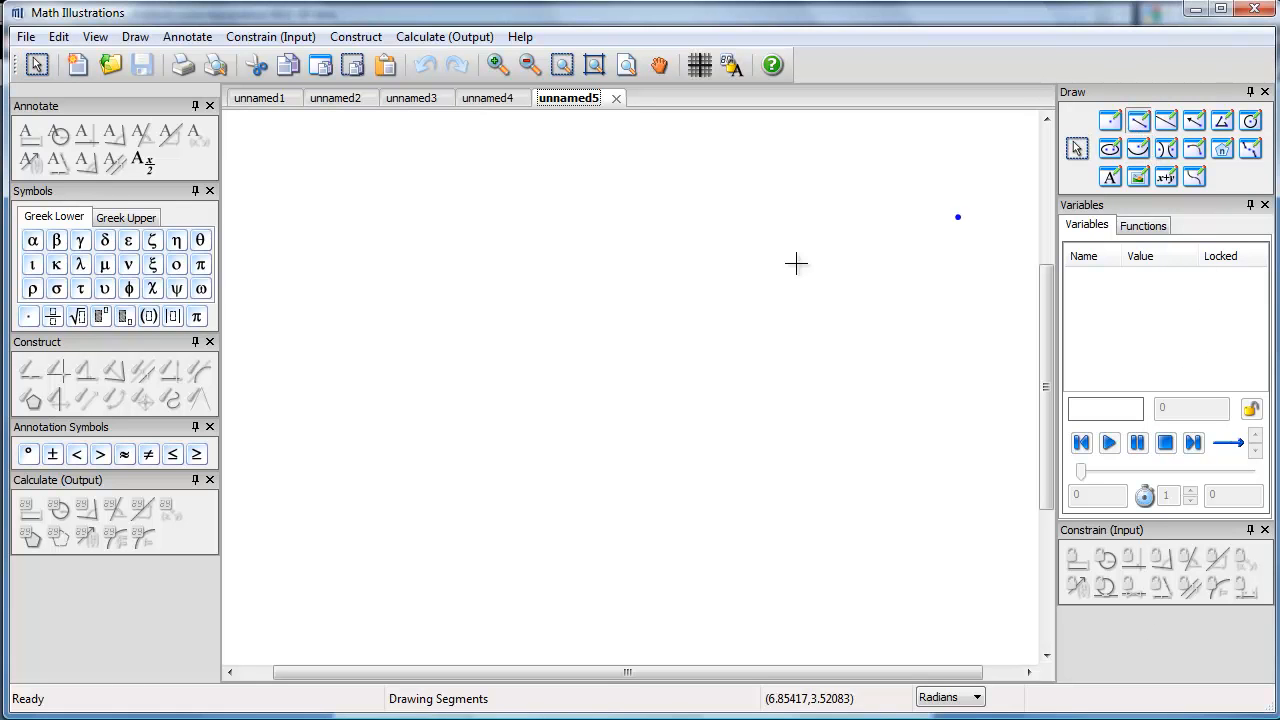
Step: Draw connected segments from corner A through B, C and D to close the table outline
{"action": "left_click_drag", "start_coordinate": [490, 390], "coordinate": [490, 557]}
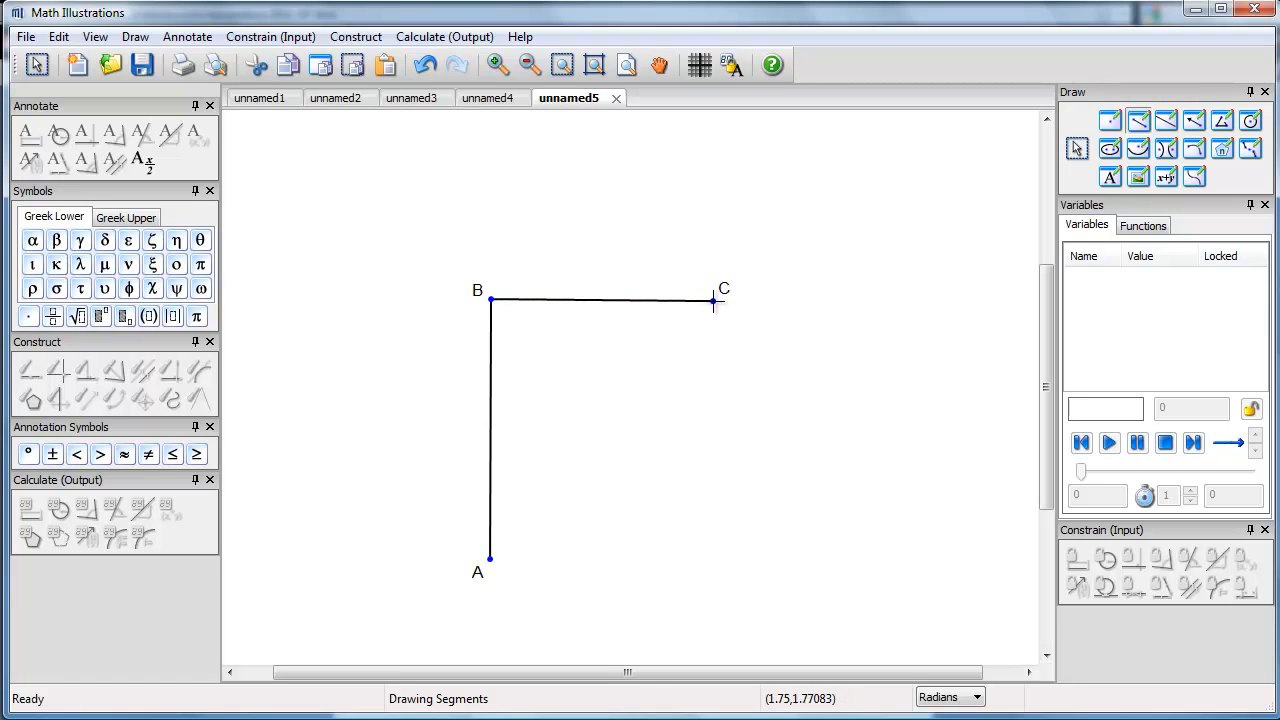
{"action": "left_click_drag", "start_coordinate": [712, 301], "coordinate": [712, 572]}
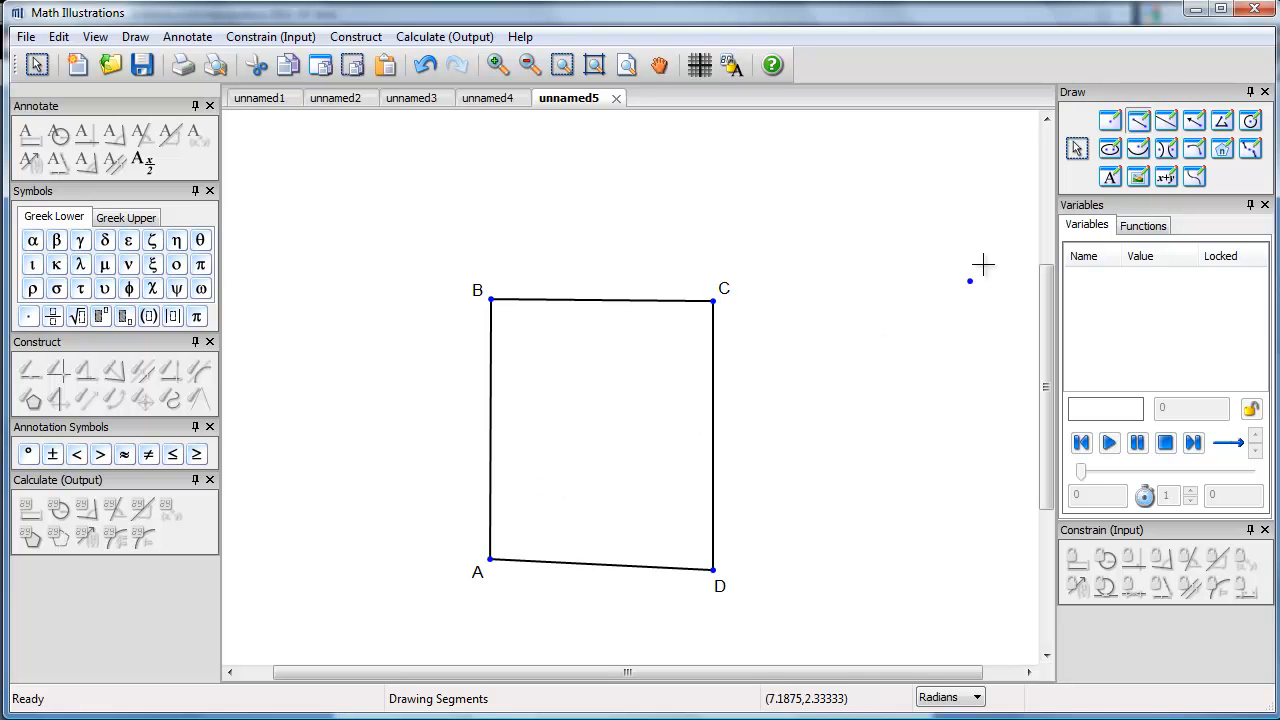
{"action": "left_click", "coordinate": [1079, 148]}
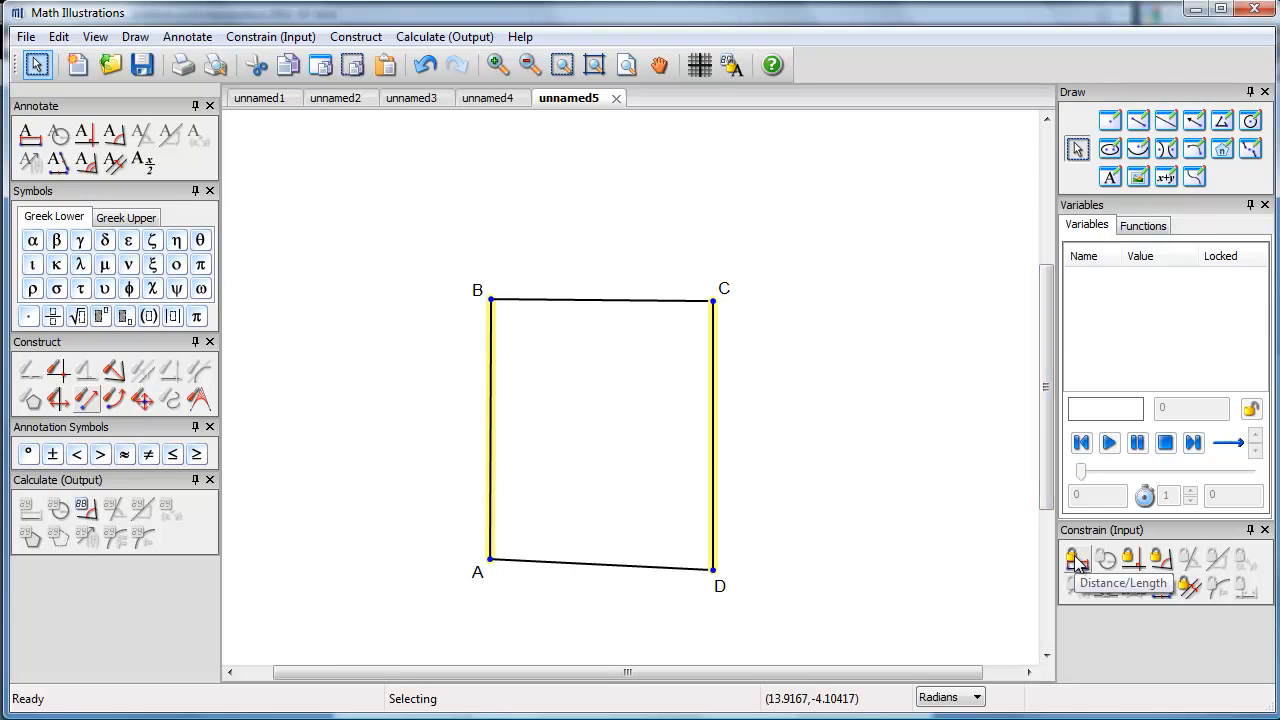
Step: Constrain the table's opposite side distances as a and b, then drag corner B to reshape
{"action": "left_click", "coordinate": [1073, 558]}
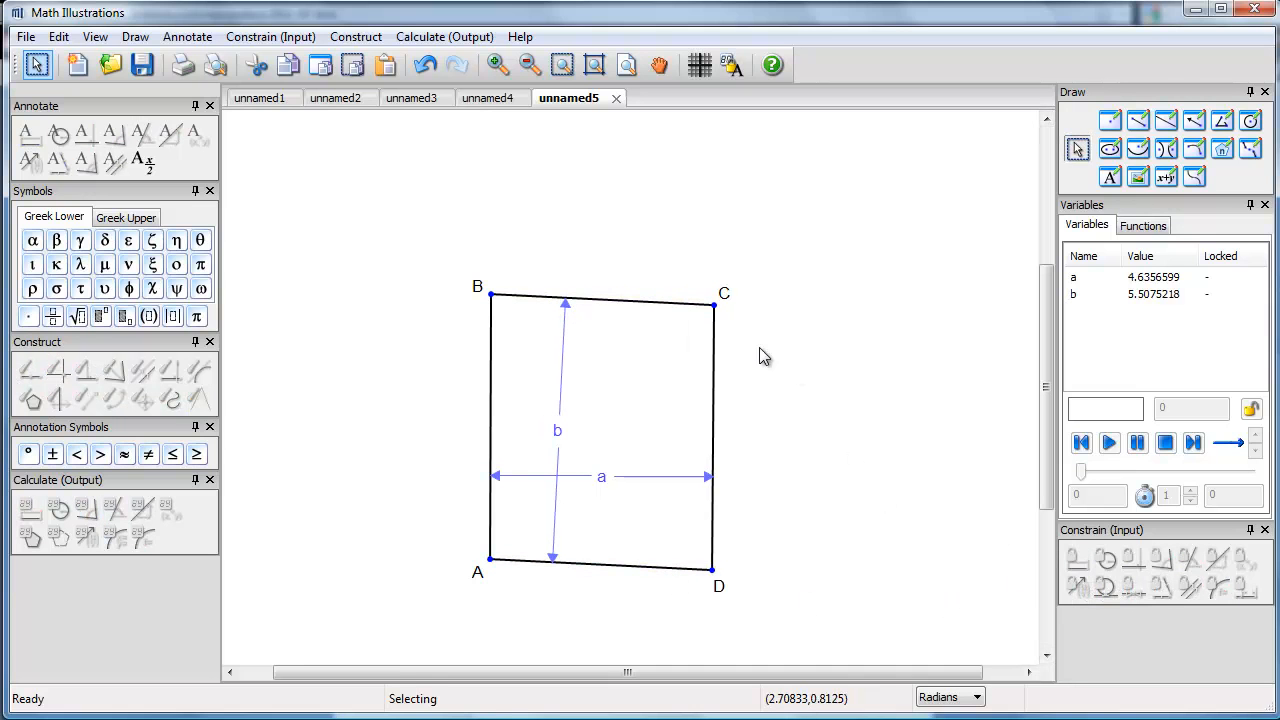
{"action": "left_click_drag", "start_coordinate": [490, 288], "coordinate": [505, 288]}
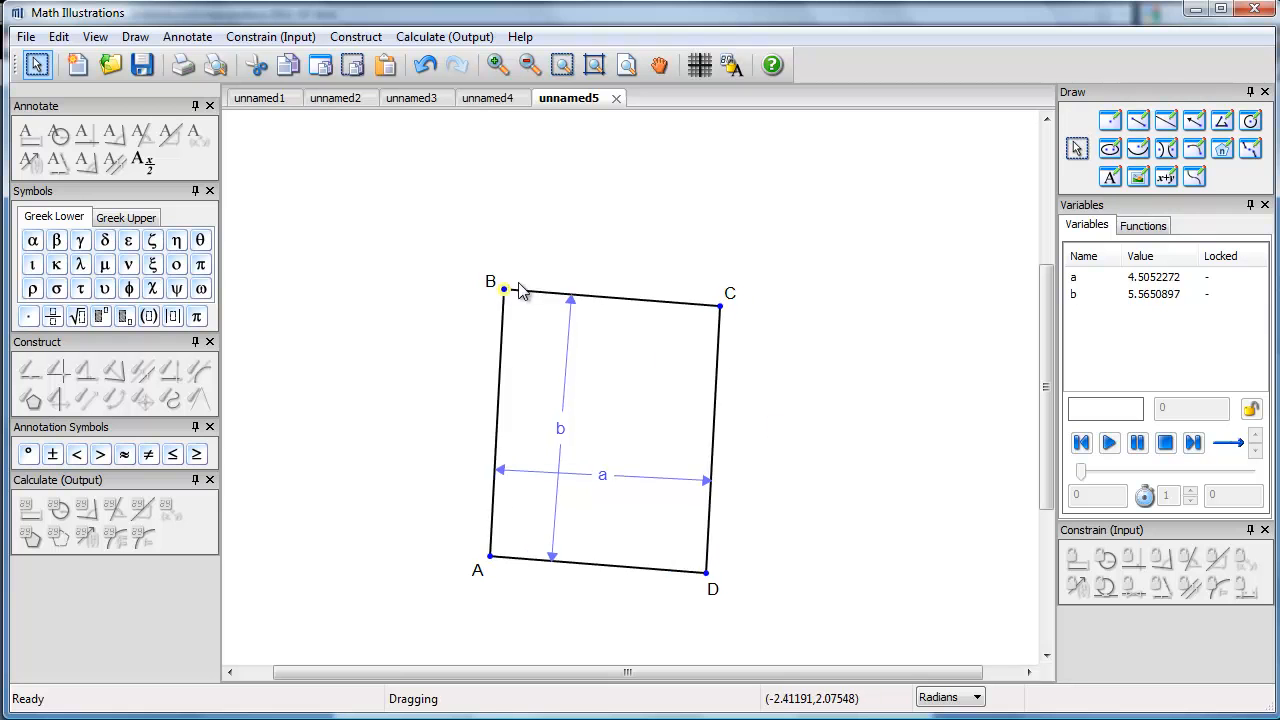
{"action": "left_click_drag", "start_coordinate": [503, 289], "coordinate": [507, 369]}
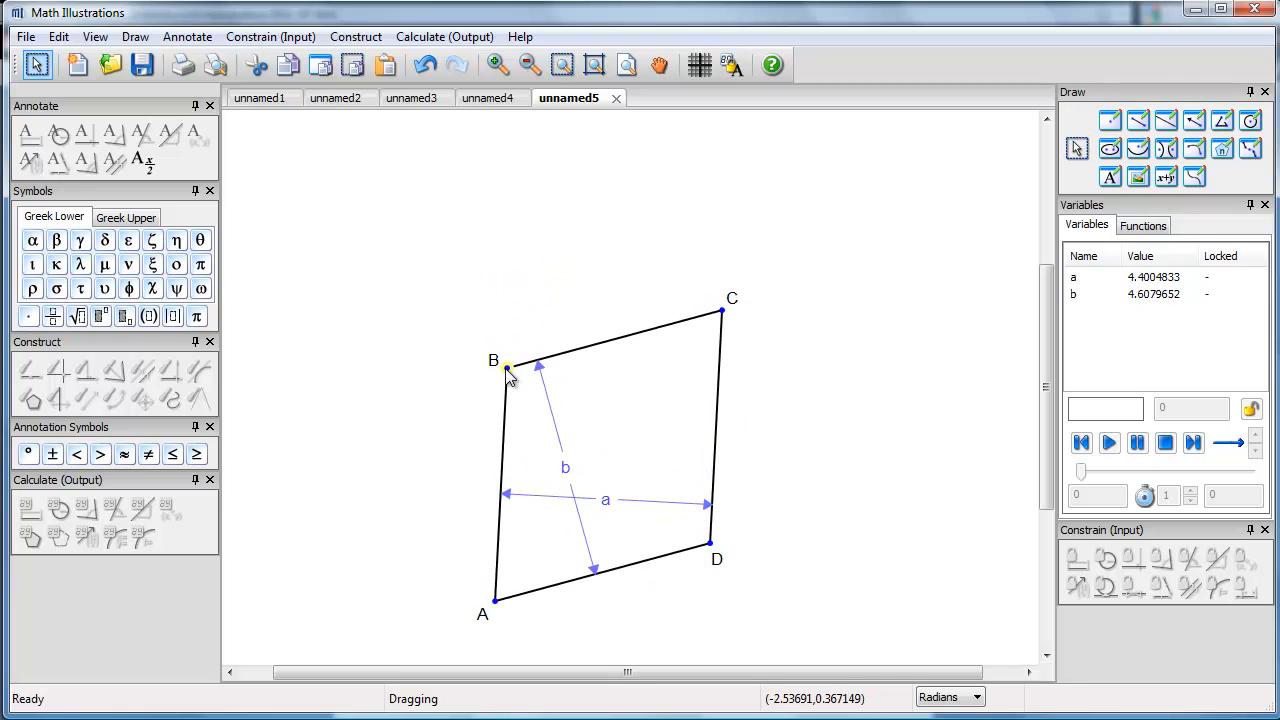
{"action": "left_click_drag", "start_coordinate": [508, 368], "coordinate": [499, 367]}
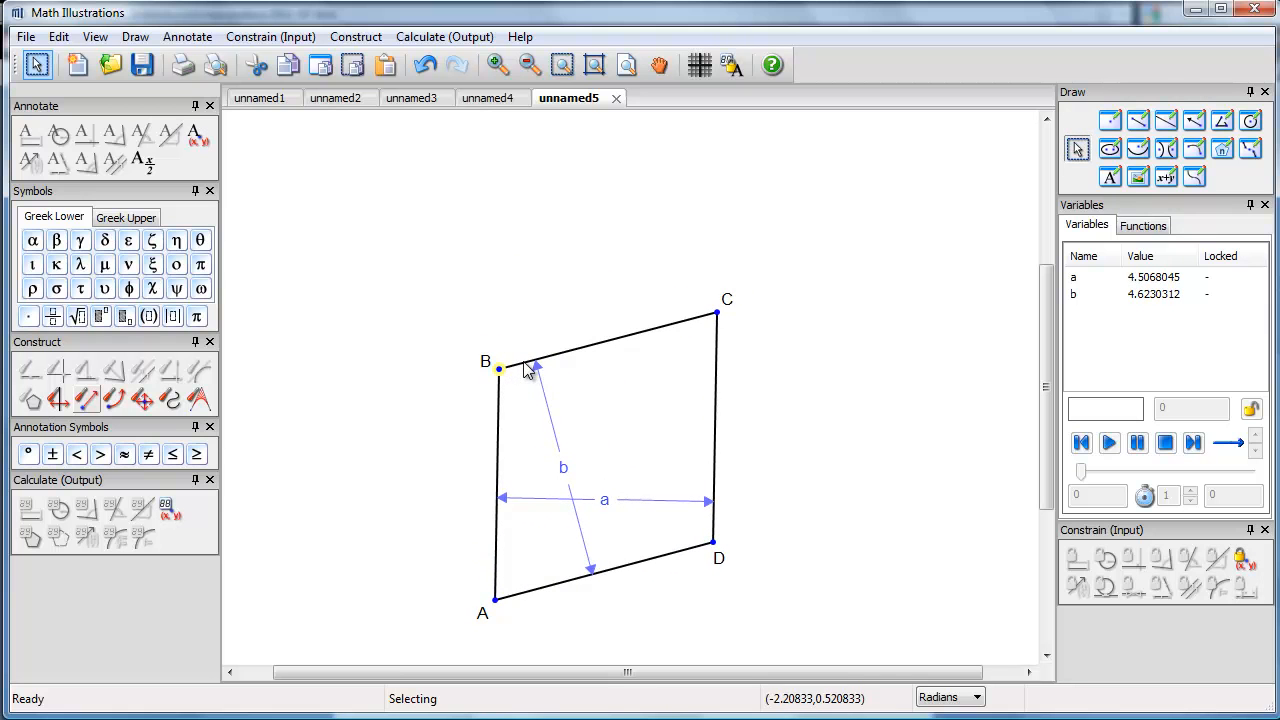
Step: Constrain angle A to 90 degrees and drag corners B and C until the table stands upright
{"action": "left_click", "coordinate": [492, 495]}
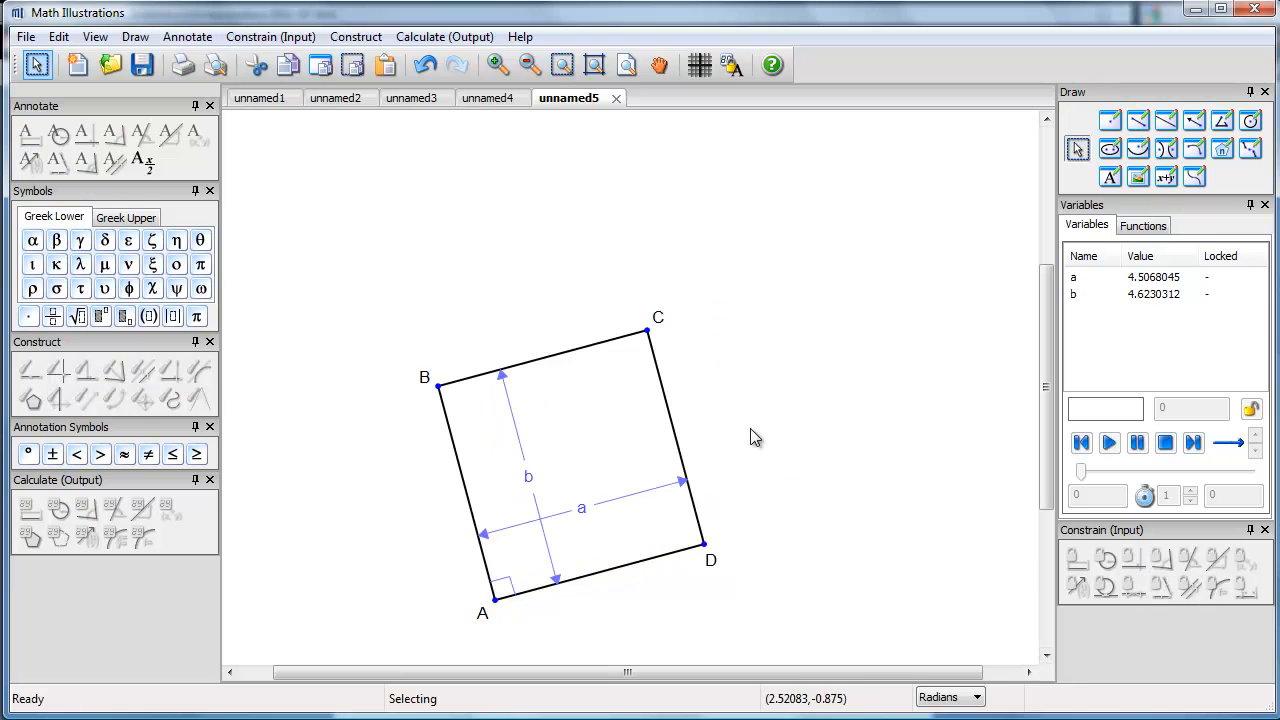
{"action": "left_click_drag", "start_coordinate": [424, 376], "coordinate": [455, 325]}
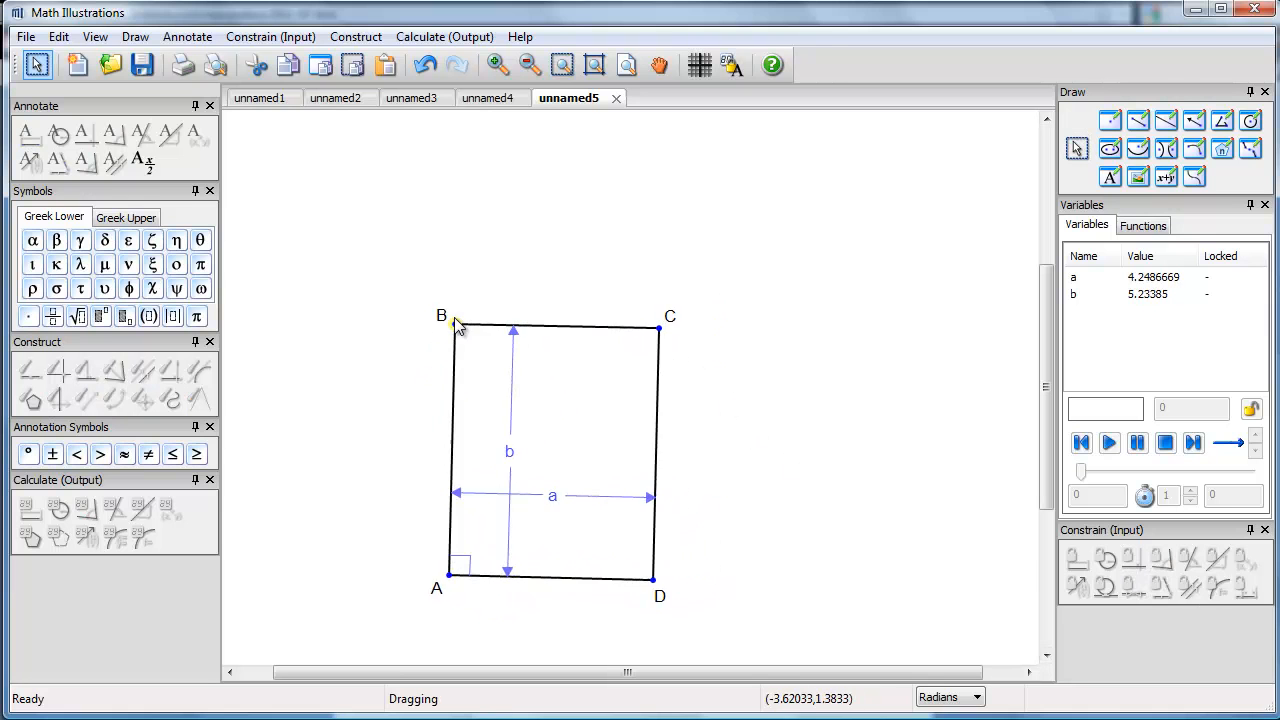
{"action": "left_click_drag", "start_coordinate": [450, 320], "coordinate": [478, 322]}
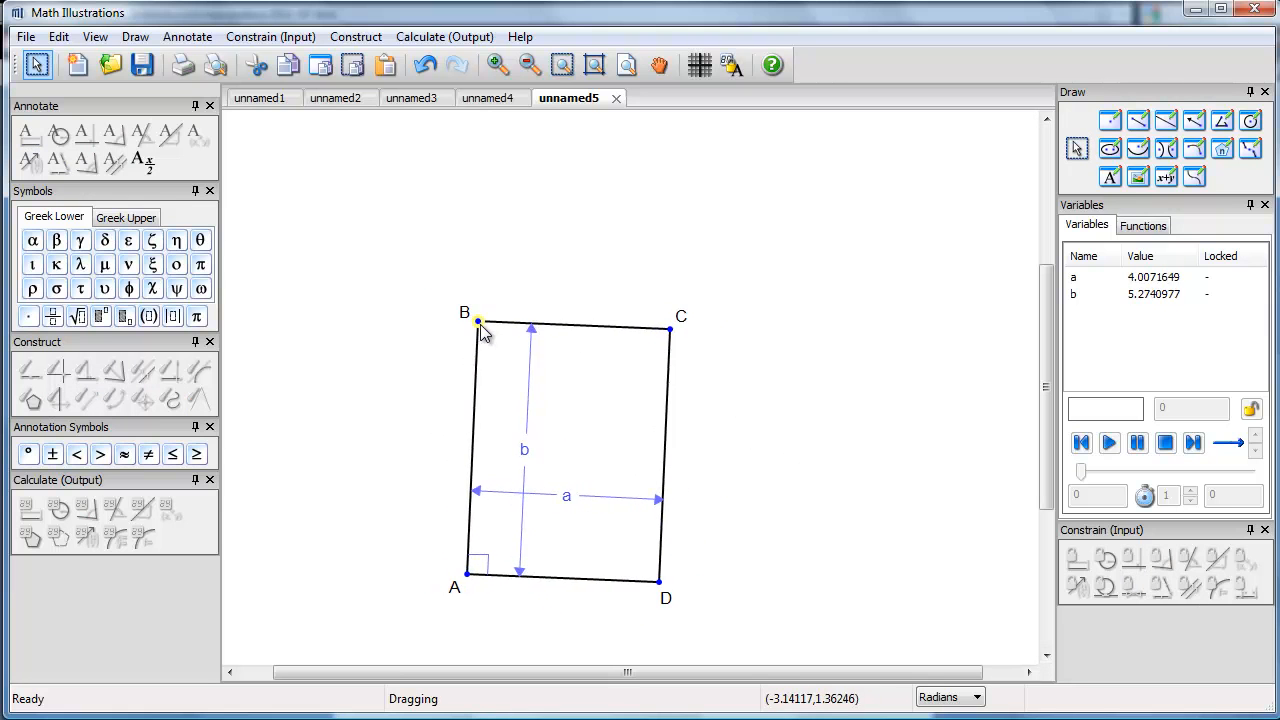
{"action": "left_click_drag", "start_coordinate": [478, 323], "coordinate": [485, 334]}
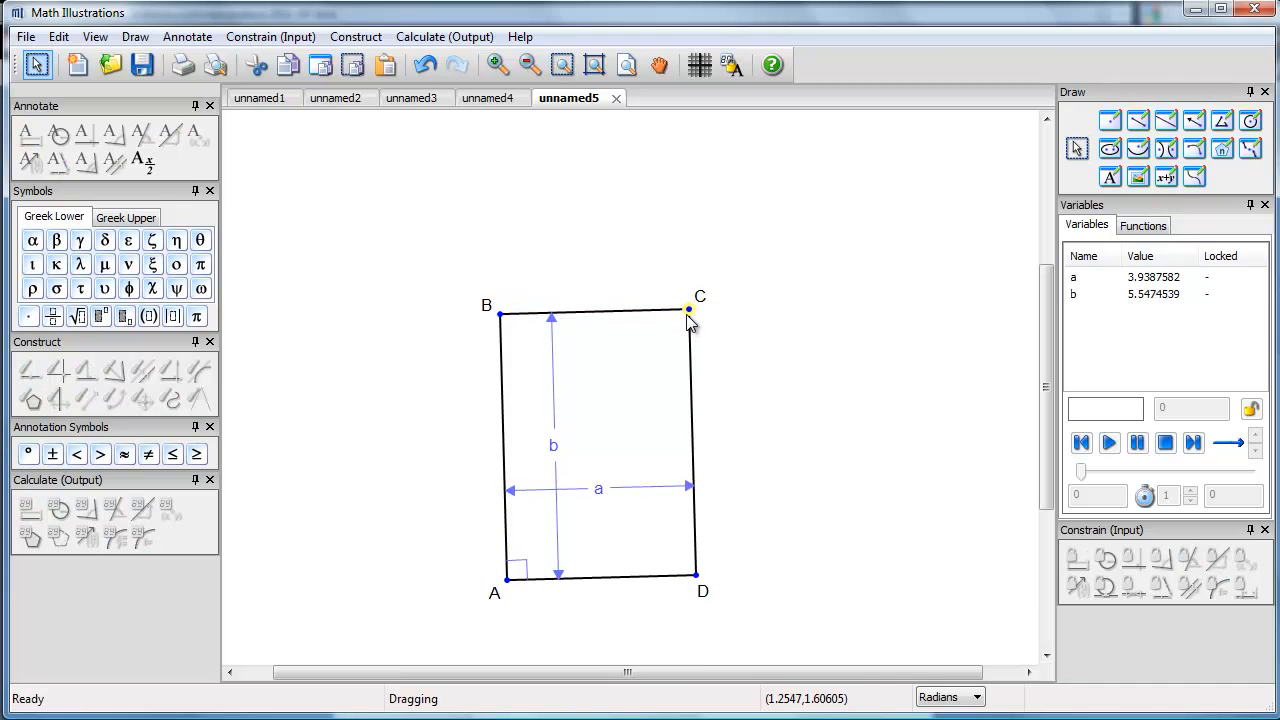
{"action": "left_click_drag", "start_coordinate": [688, 310], "coordinate": [697, 289]}
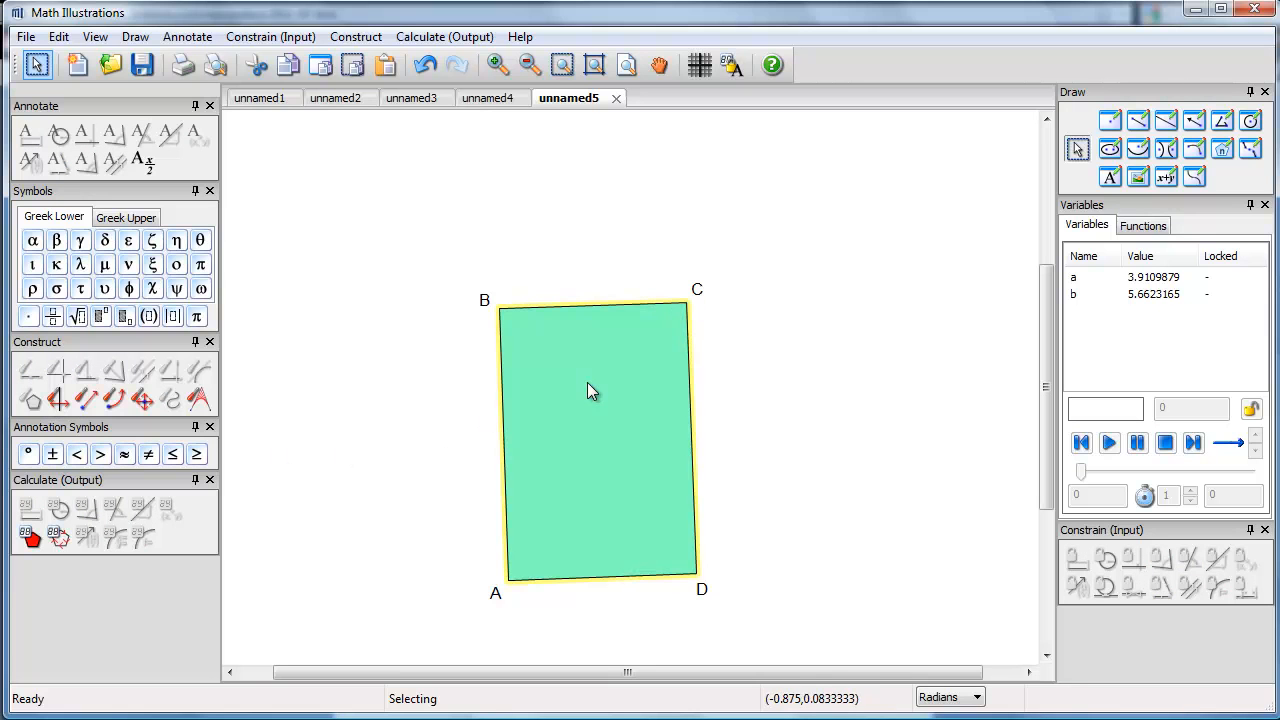
Step: Colour the table interior green, straighten its sides, and drag dimension b left of the table
{"action": "right_click", "coordinate": [592, 390]}
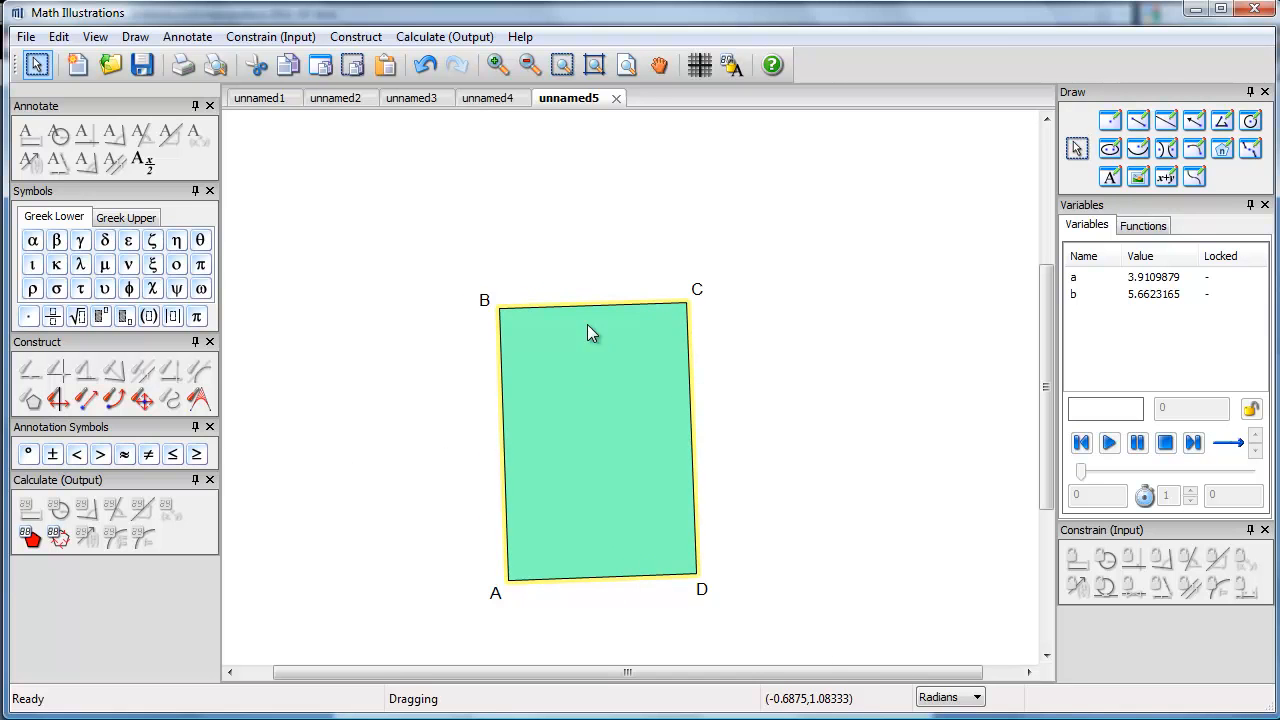
{"action": "right_click", "coordinate": [590, 330]}
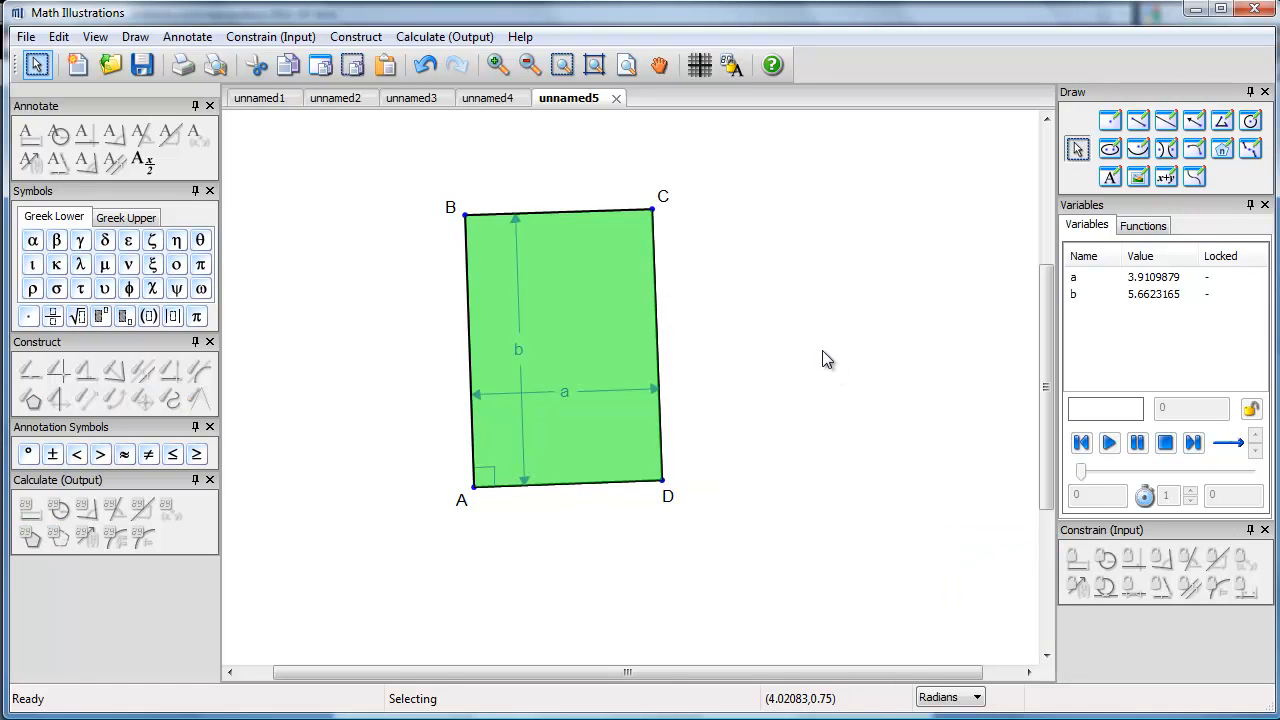
{"action": "left_click_drag", "start_coordinate": [560, 350], "coordinate": [595, 465]}
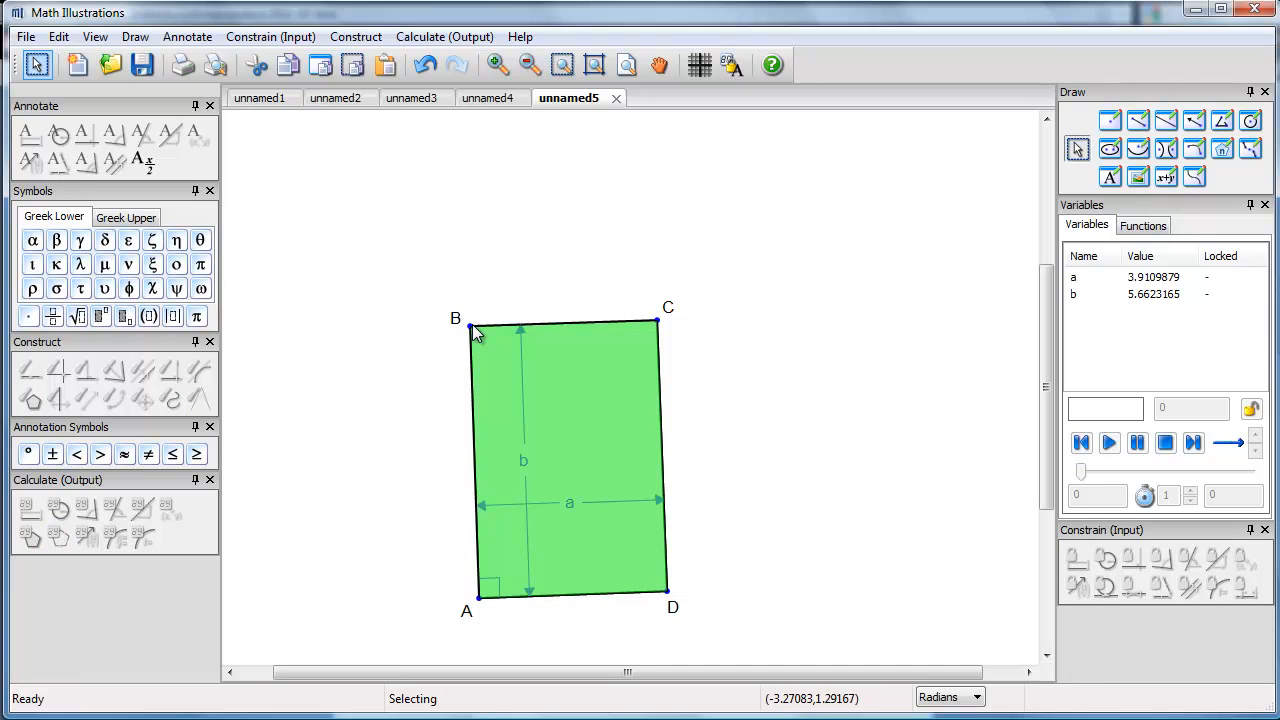
{"action": "left_click_drag", "start_coordinate": [456, 320], "coordinate": [485, 322]}
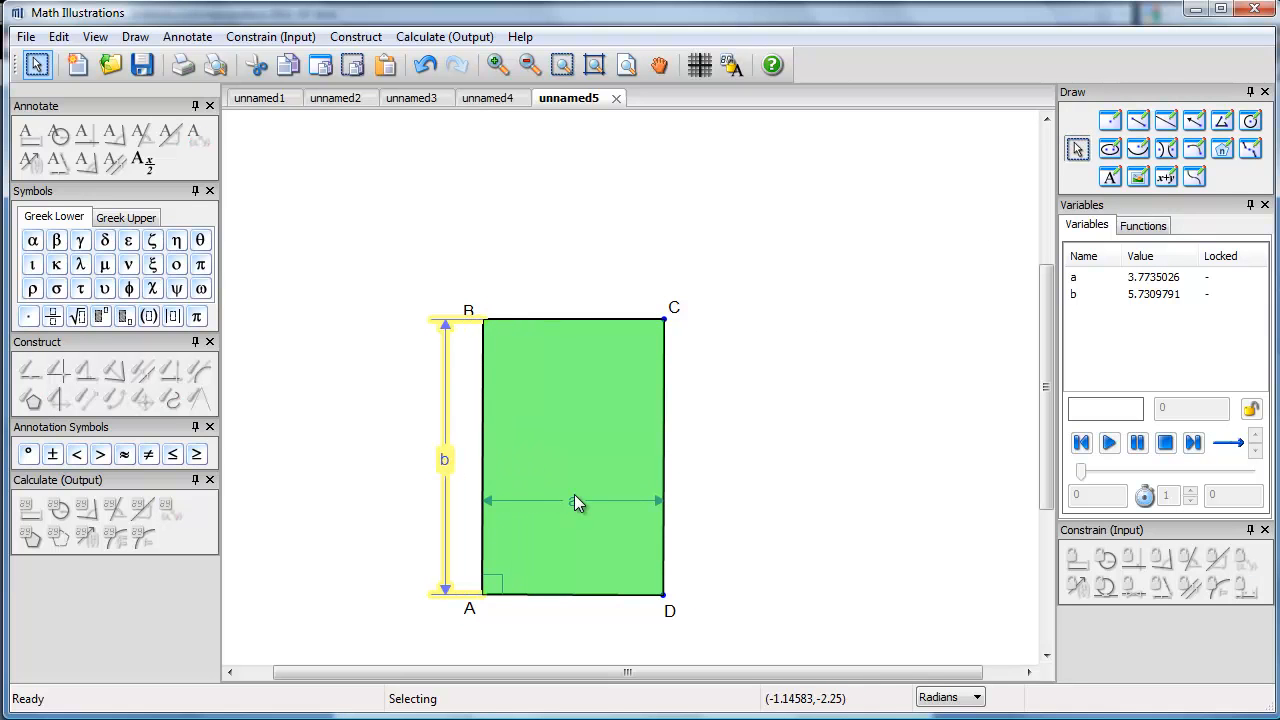
{"action": "left_click_drag", "start_coordinate": [575, 502], "coordinate": [564, 638]}
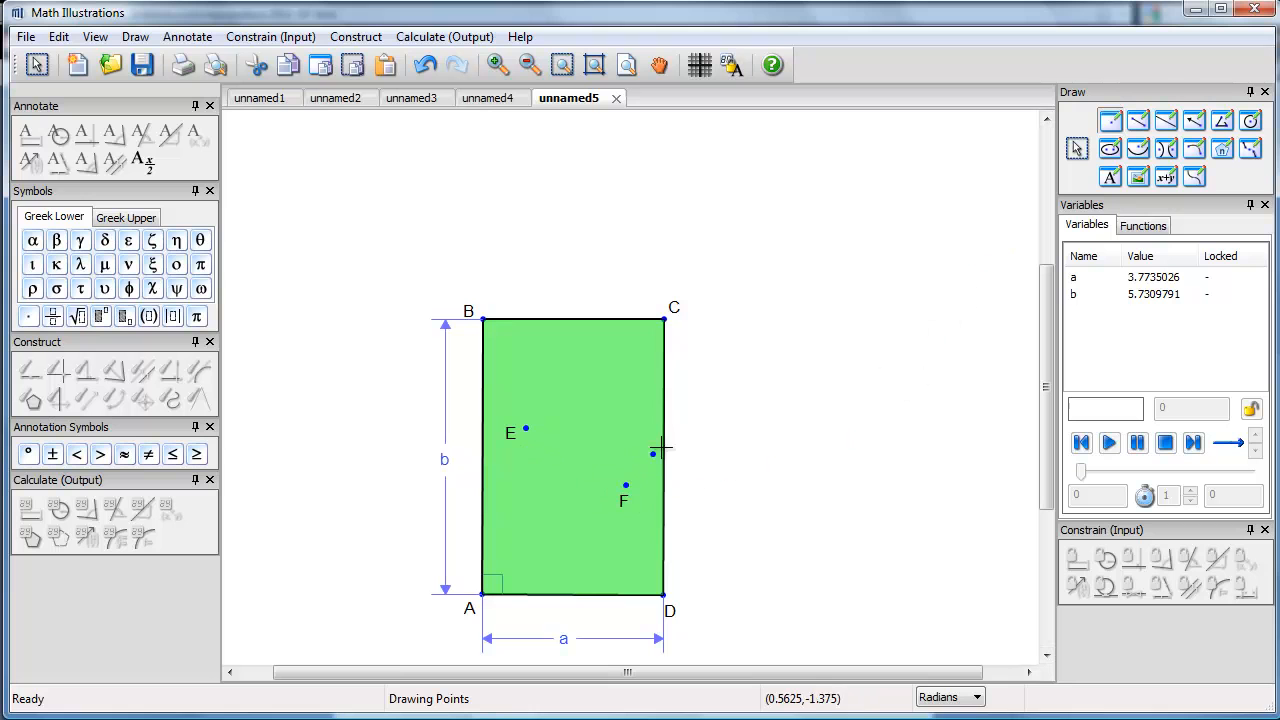
{"action": "mouse_move", "coordinate": [506, 358]}
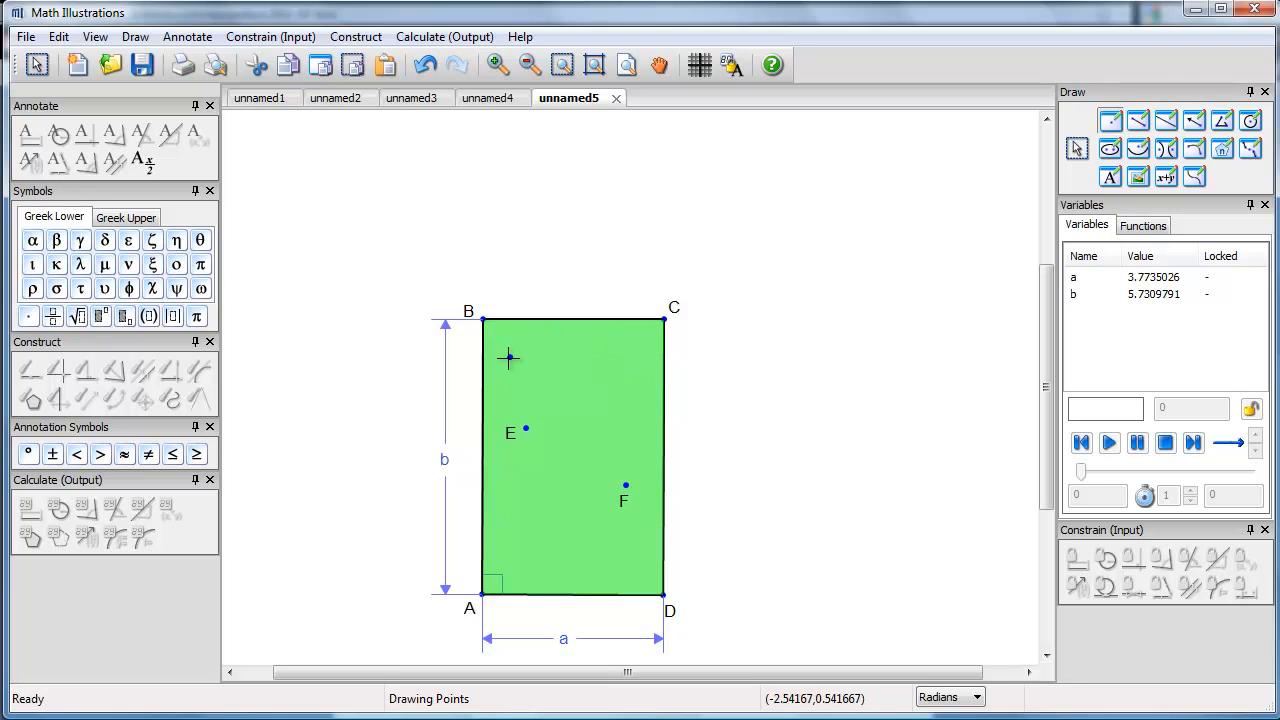
{"action": "mouse_move", "coordinate": [815, 418]}
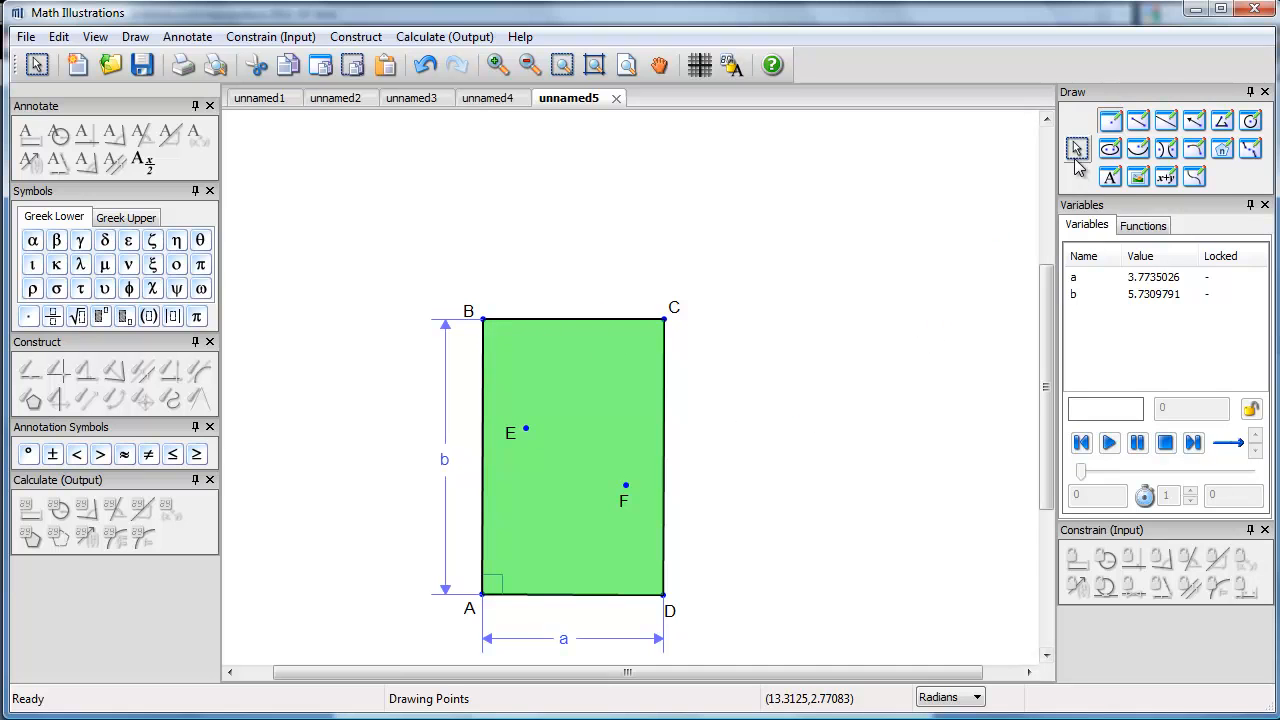
Step: Stop placing ball points and reflect E's image across the cushion to create E'''
{"action": "left_click", "coordinate": [1077, 148]}
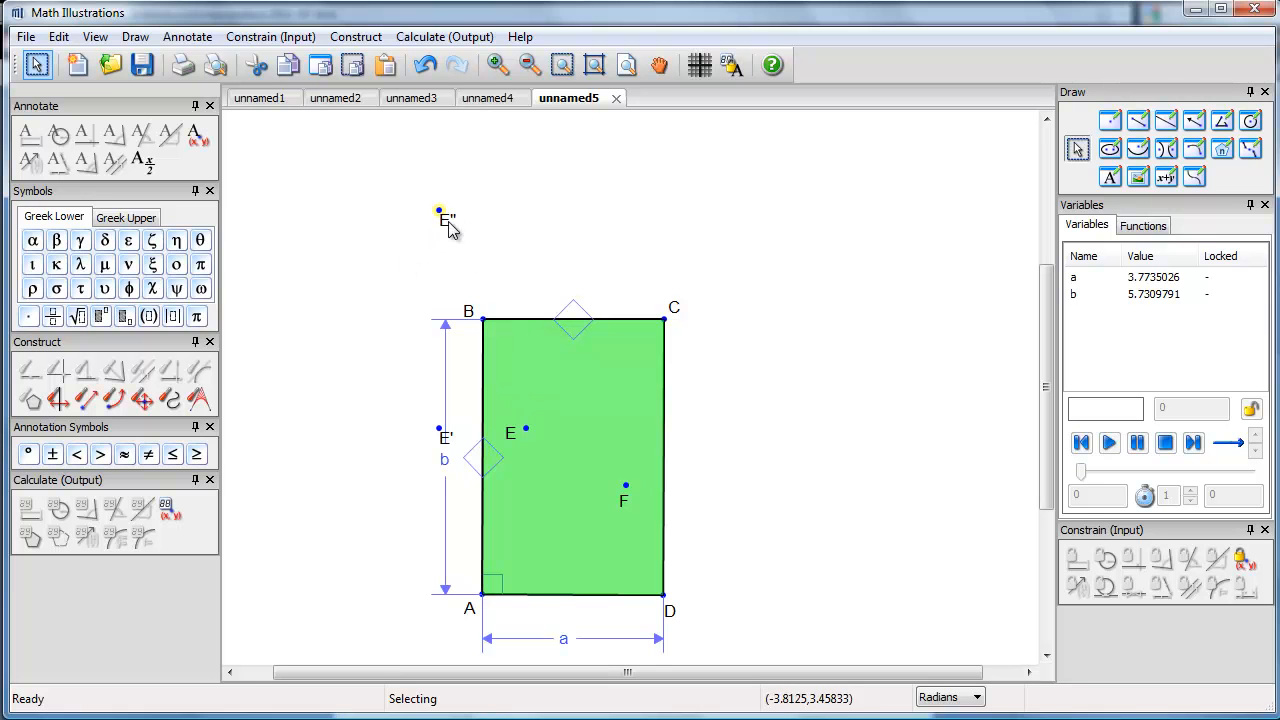
{"action": "mouse_move", "coordinate": [62, 399]}
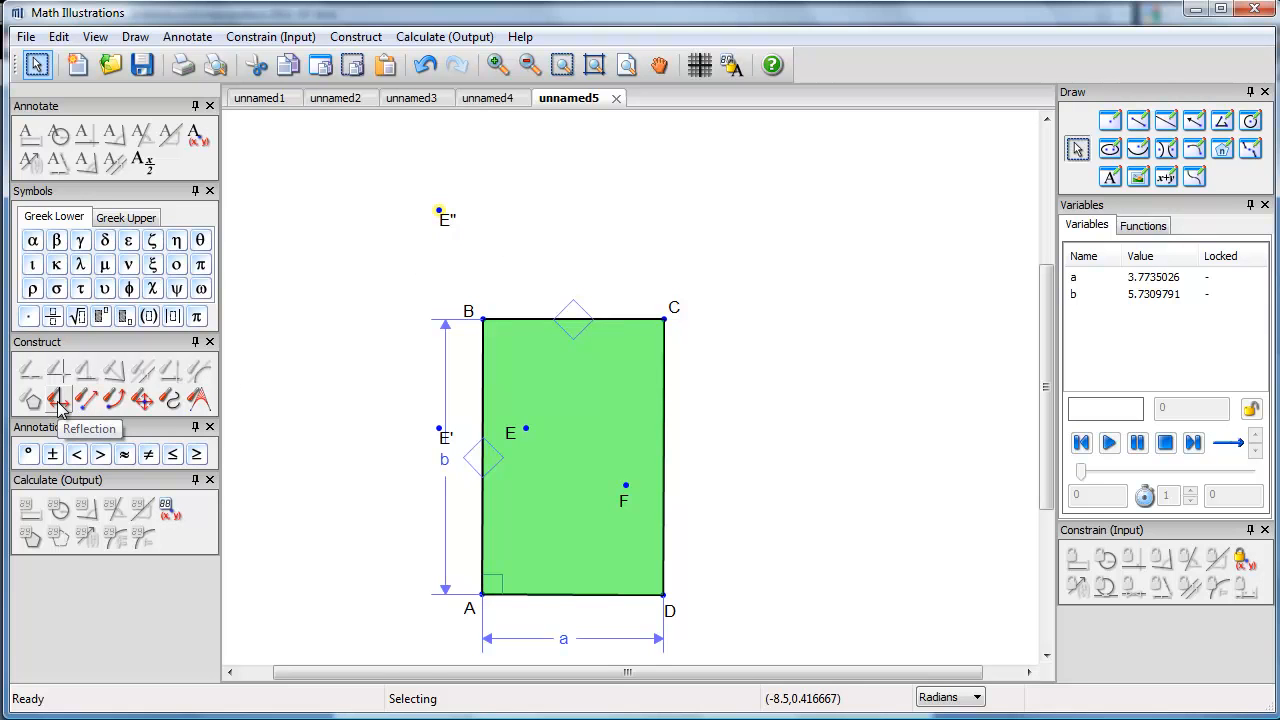
{"action": "left_click", "coordinate": [57, 400]}
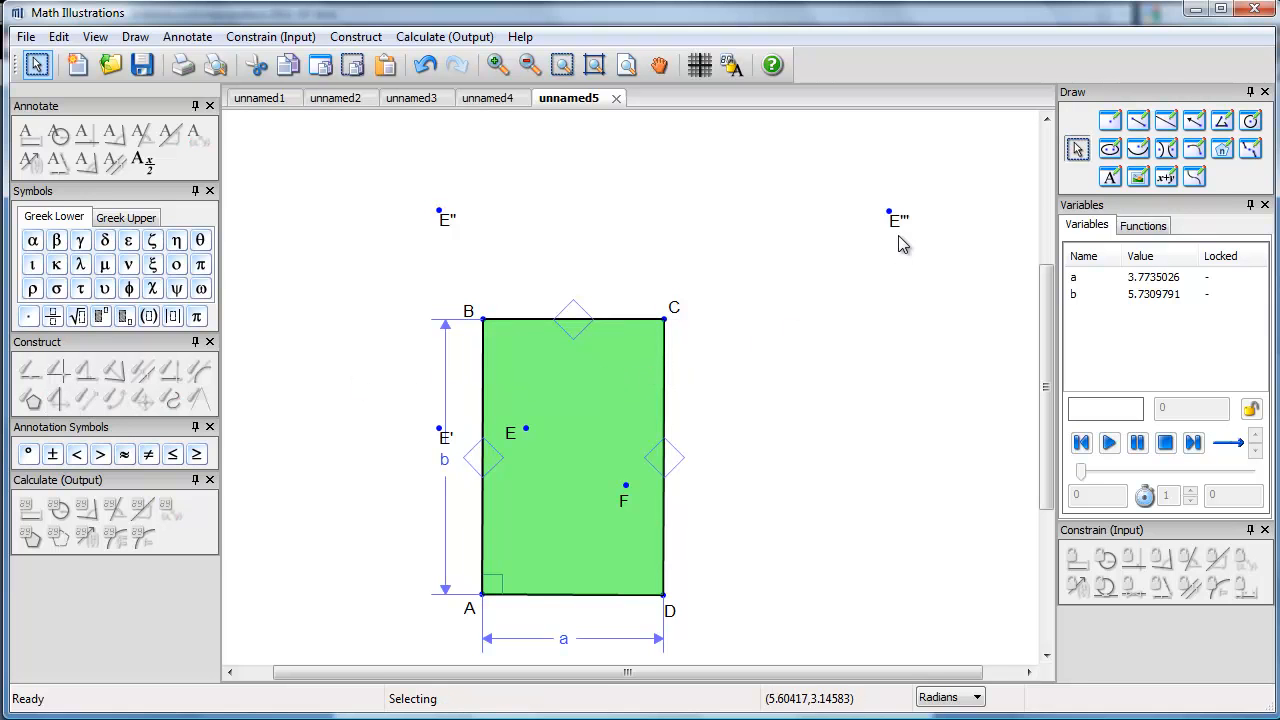
{"action": "left_click", "coordinate": [1136, 120]}
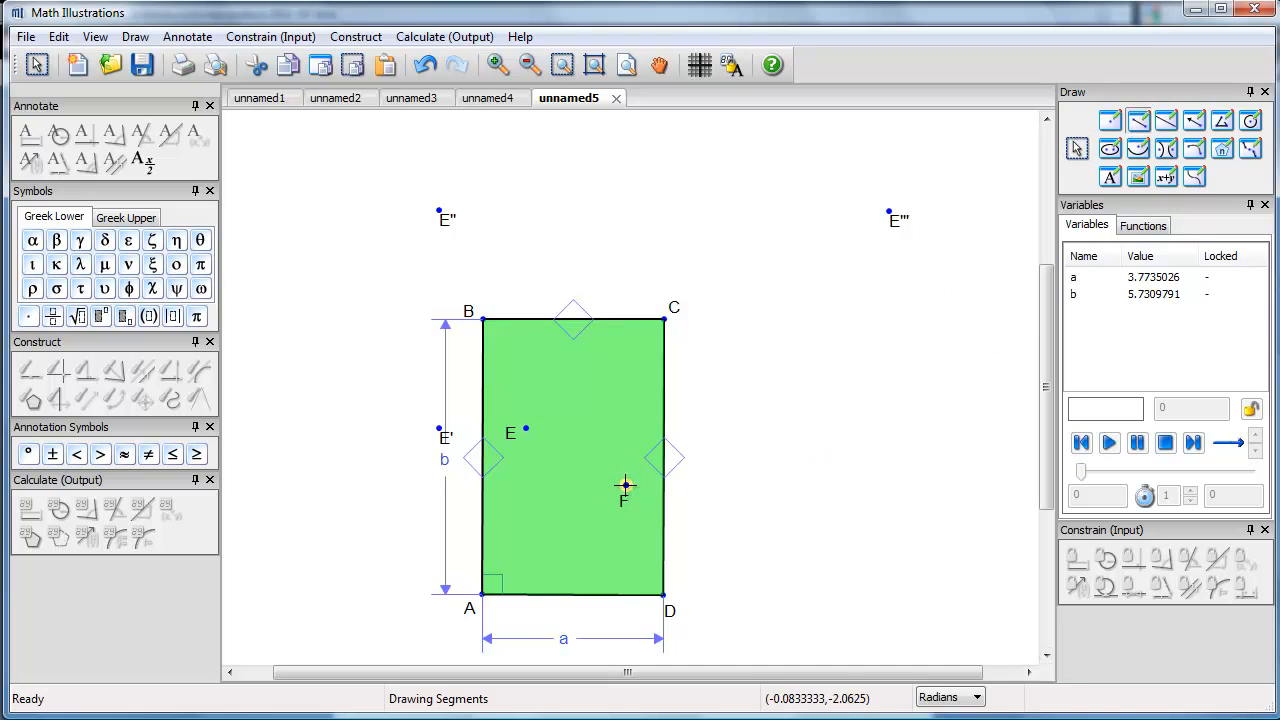
Step: Draw segment F to E''' and set its line style to dotted
{"action": "left_click_drag", "start_coordinate": [625, 490], "coordinate": [868, 234]}
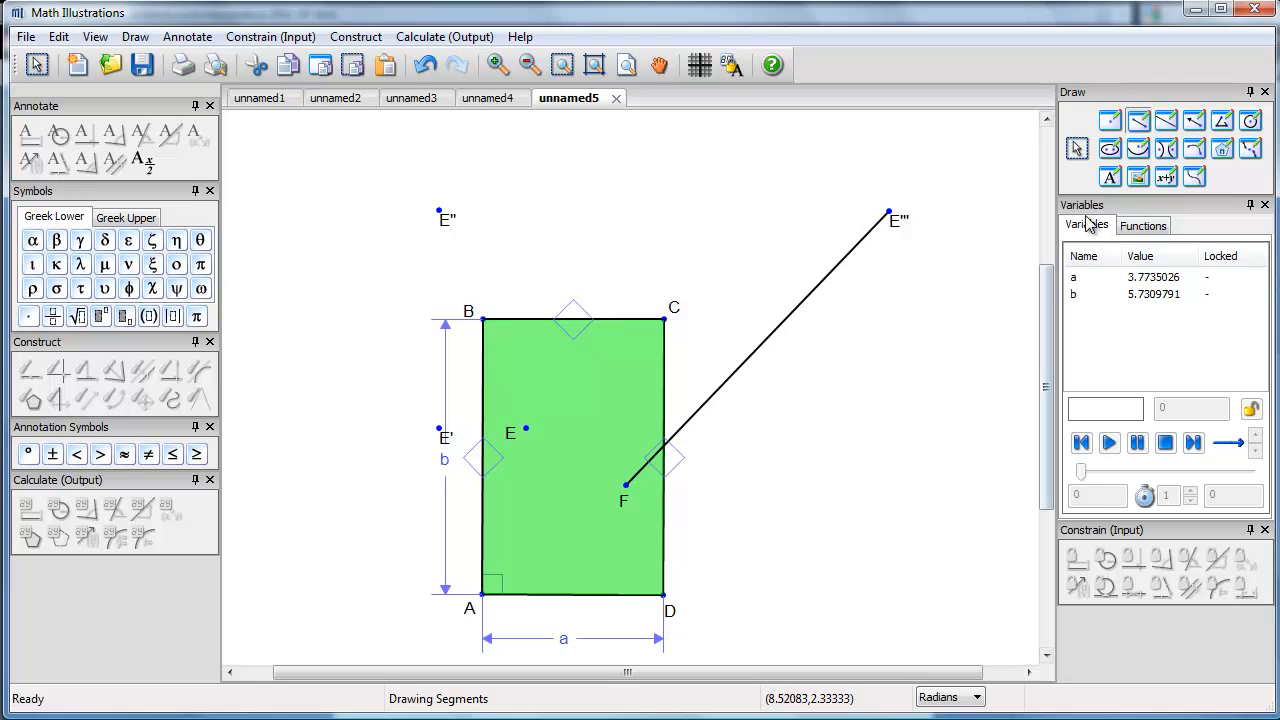
{"action": "left_click", "coordinate": [755, 358]}
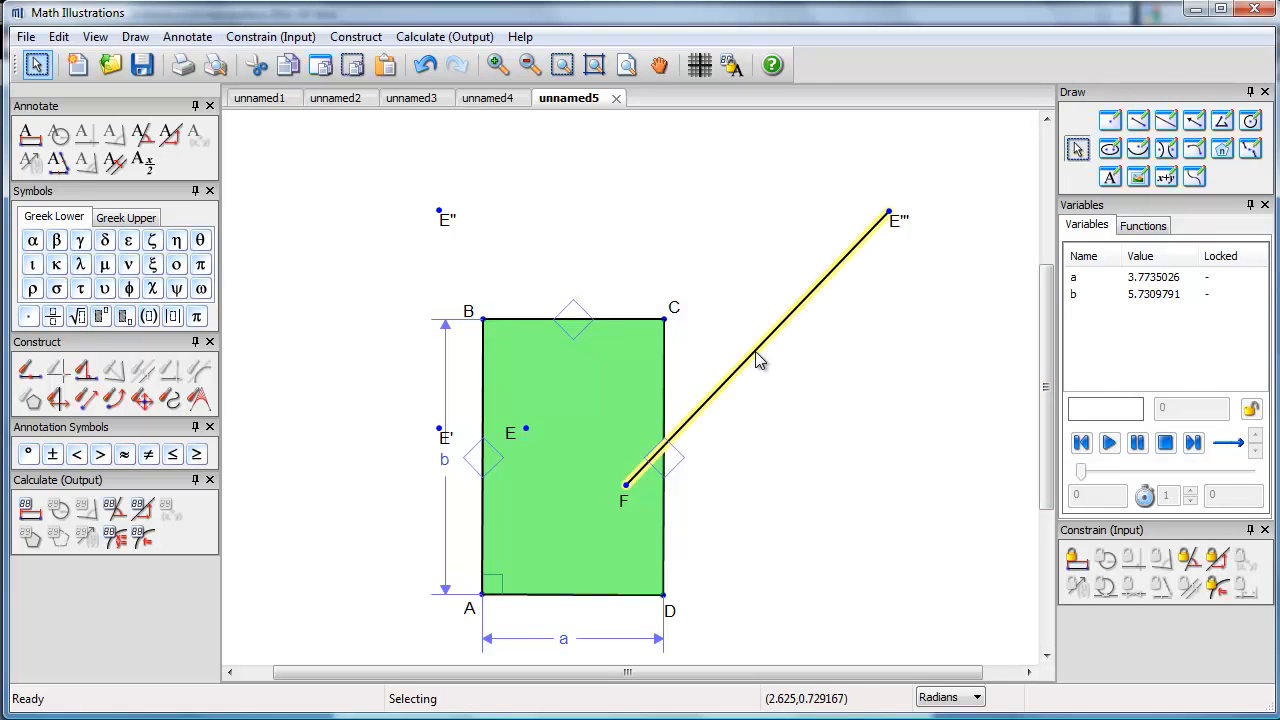
{"action": "right_click", "coordinate": [759, 360]}
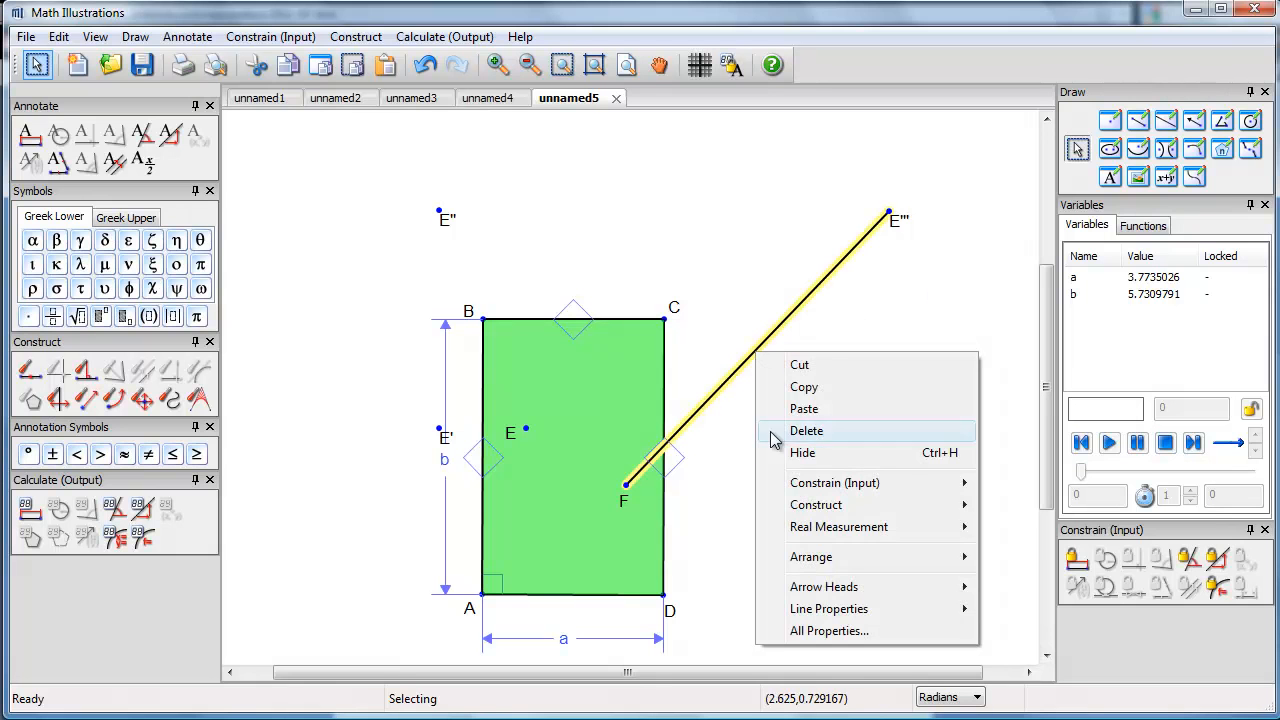
{"action": "mouse_move", "coordinate": [828, 608]}
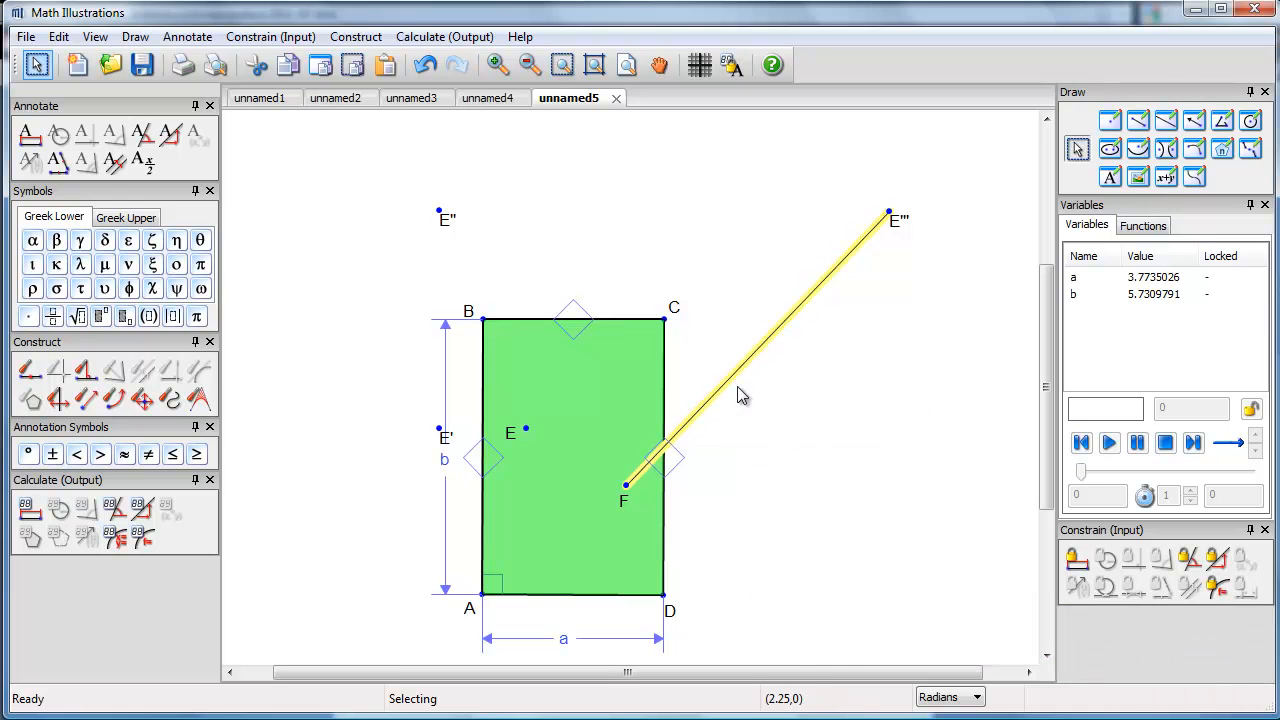
{"action": "right_click", "coordinate": [742, 395]}
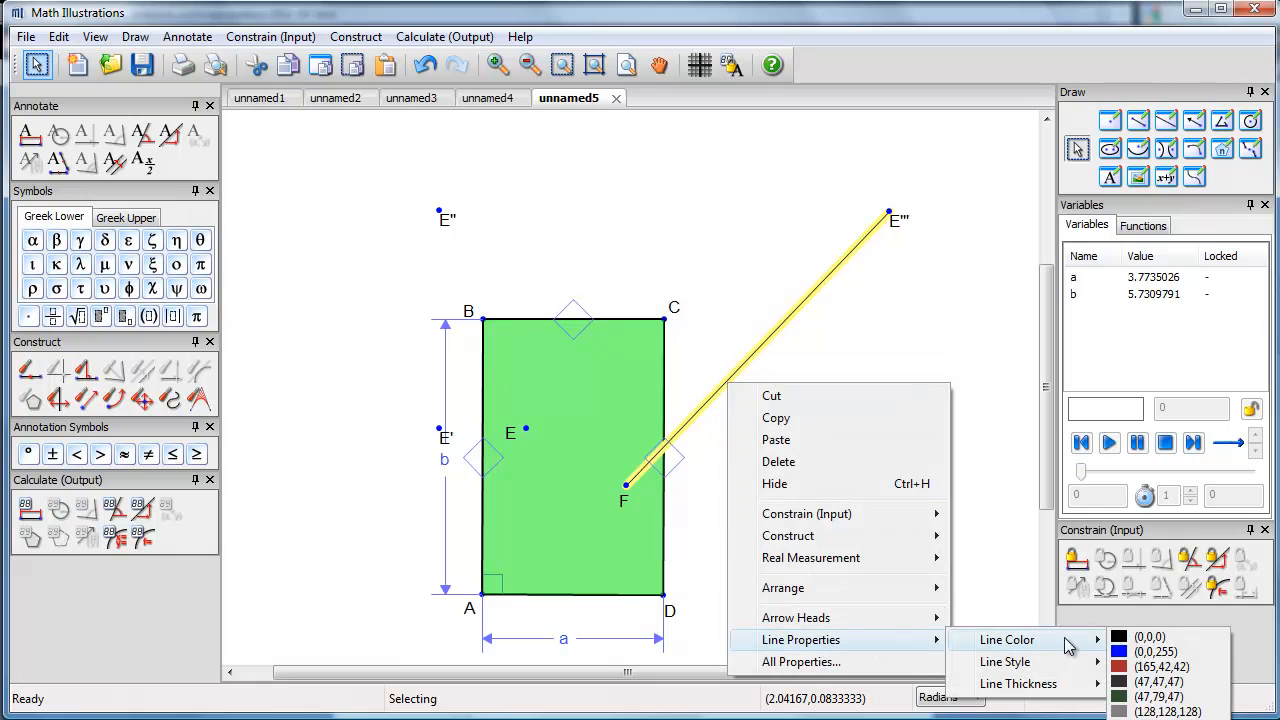
{"action": "mouse_move", "coordinate": [1005, 662]}
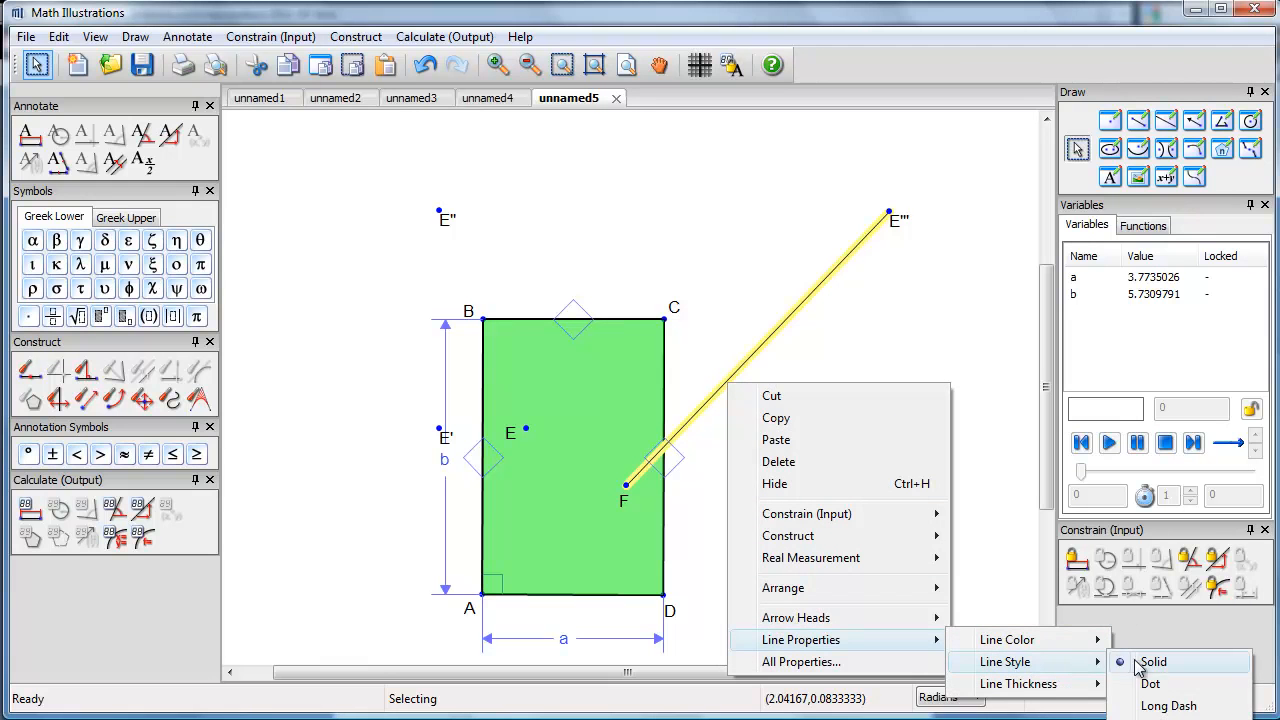
{"action": "left_click", "coordinate": [1160, 685]}
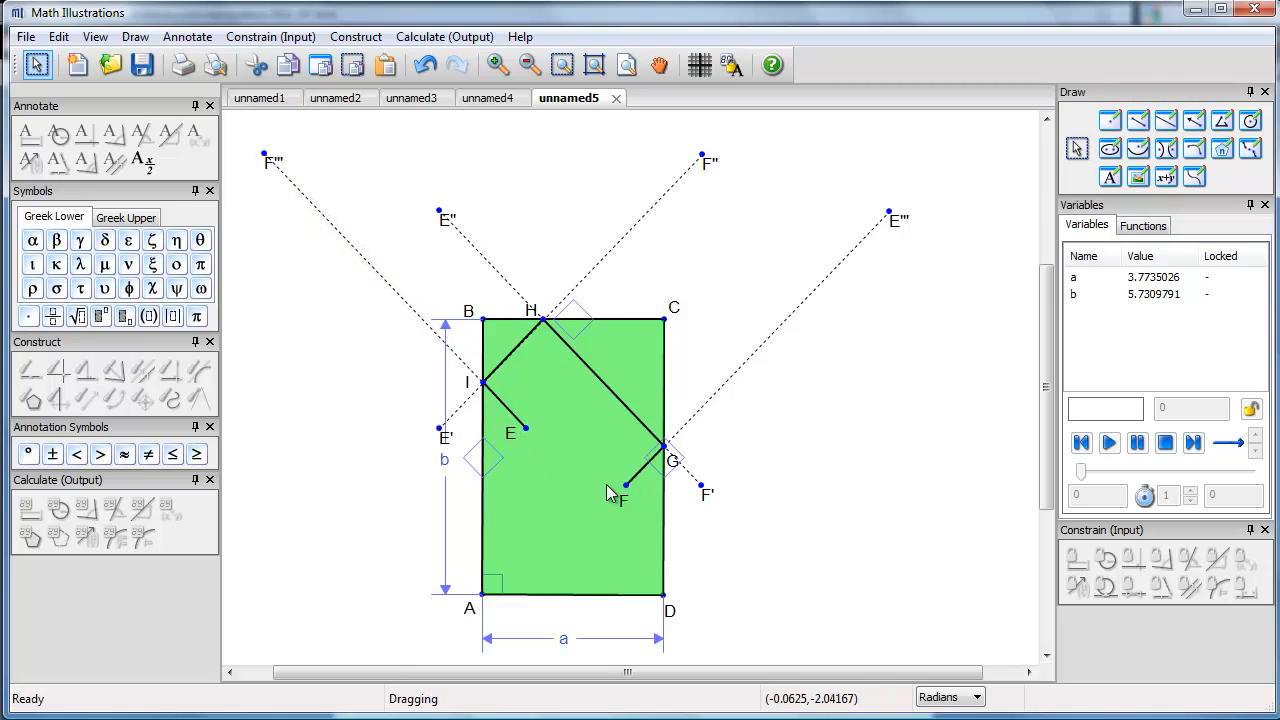
Step: Move ball F lower and left, then drag ball E toward the top cushion
{"action": "left_click_drag", "start_coordinate": [622, 497], "coordinate": [583, 551]}
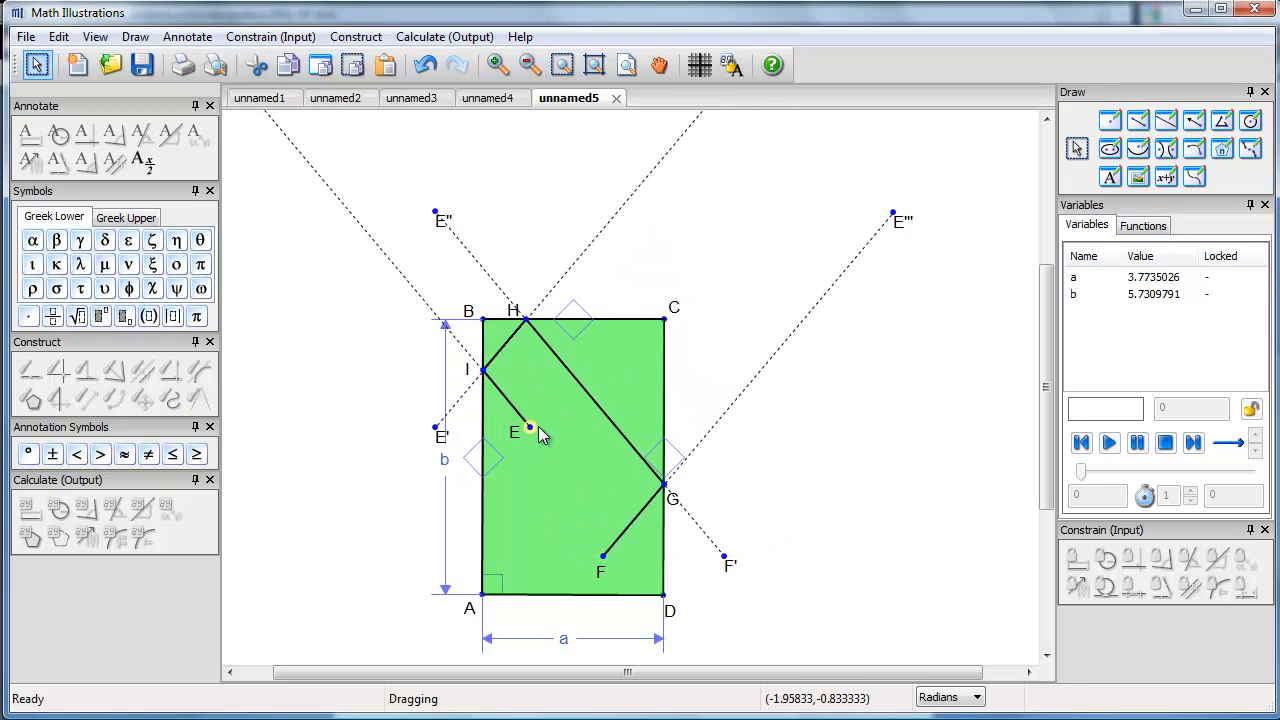
{"action": "left_click_drag", "start_coordinate": [530, 430], "coordinate": [588, 395]}
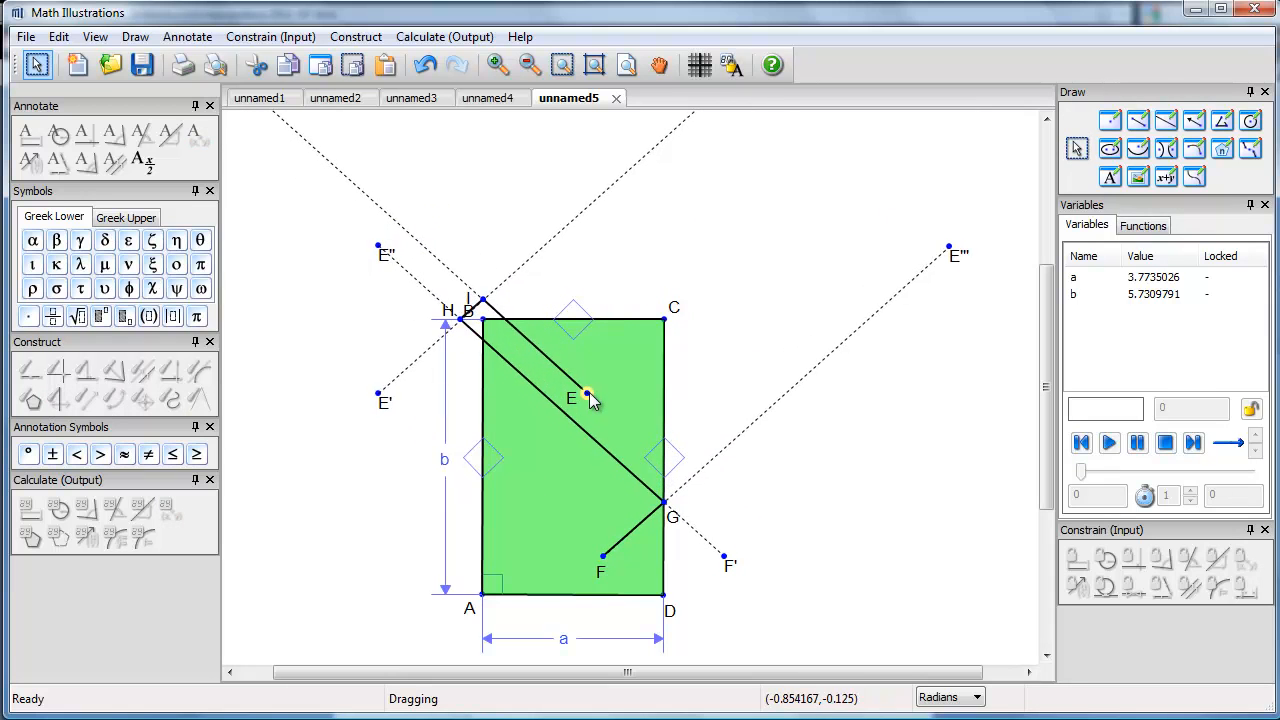
{"action": "left_click_drag", "start_coordinate": [588, 397], "coordinate": [548, 441]}
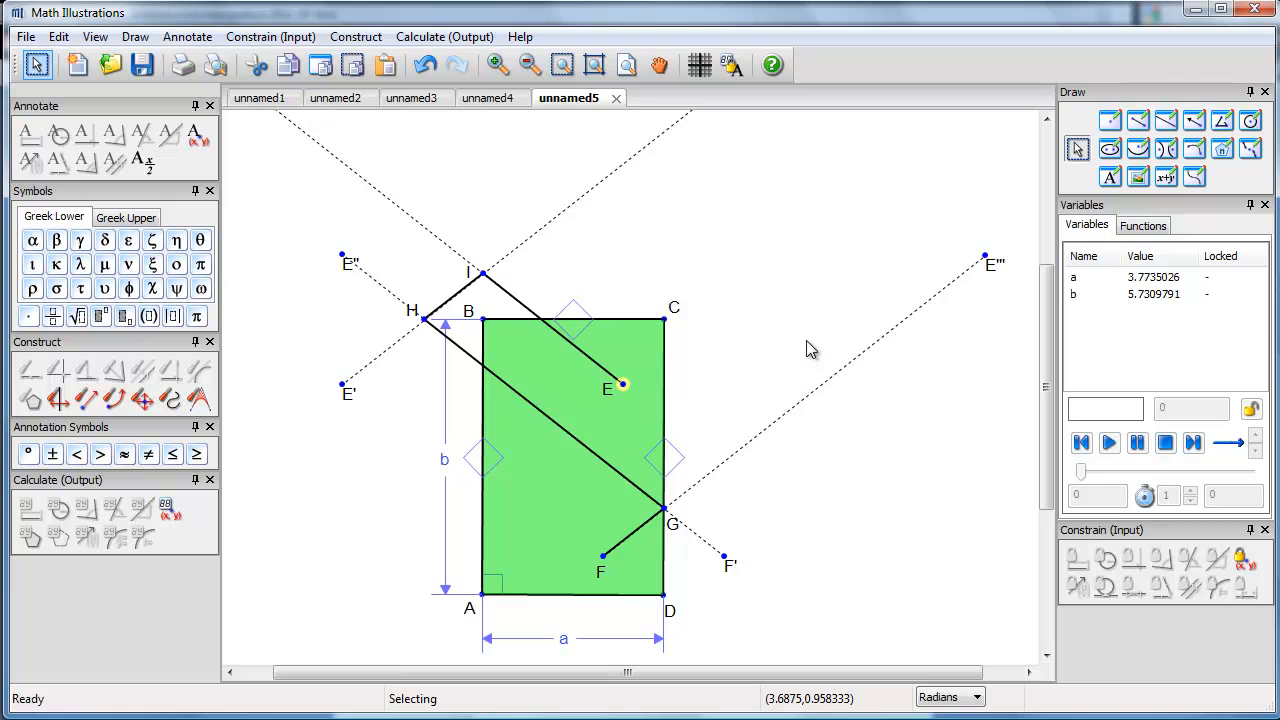
{"action": "mouse_move", "coordinate": [512, 392]}
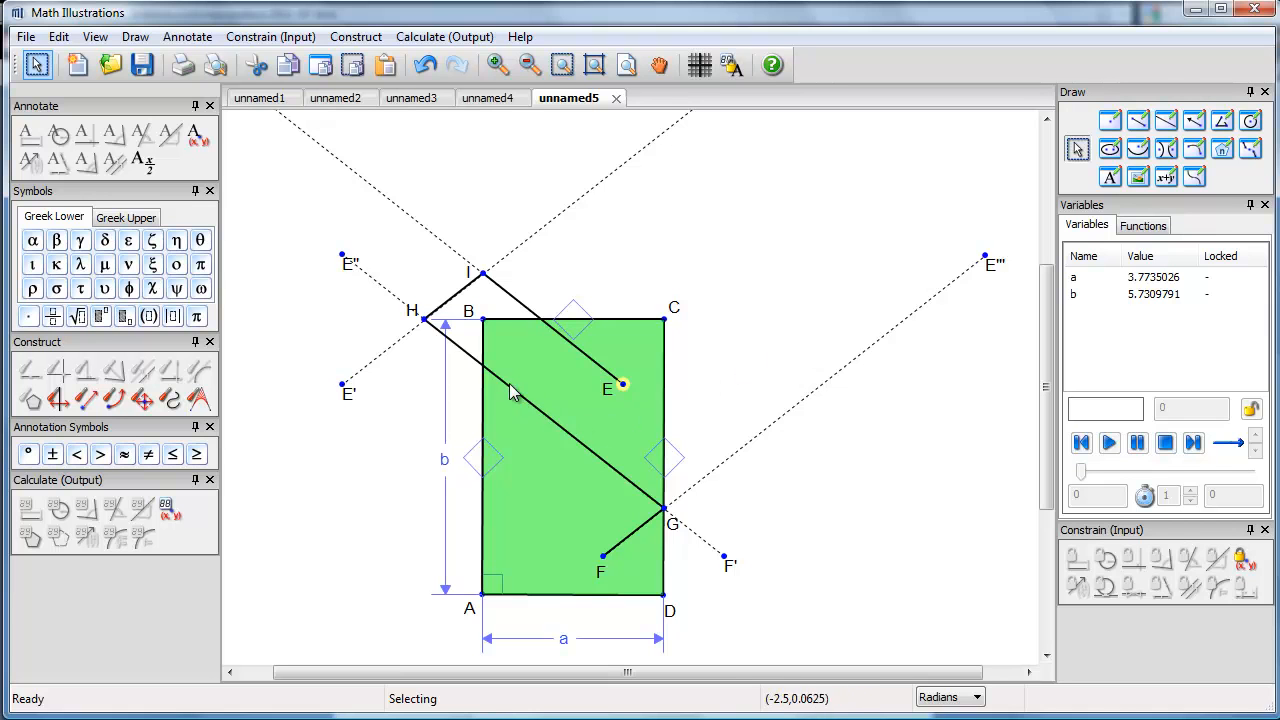
{"action": "mouse_move", "coordinate": [479, 383]}
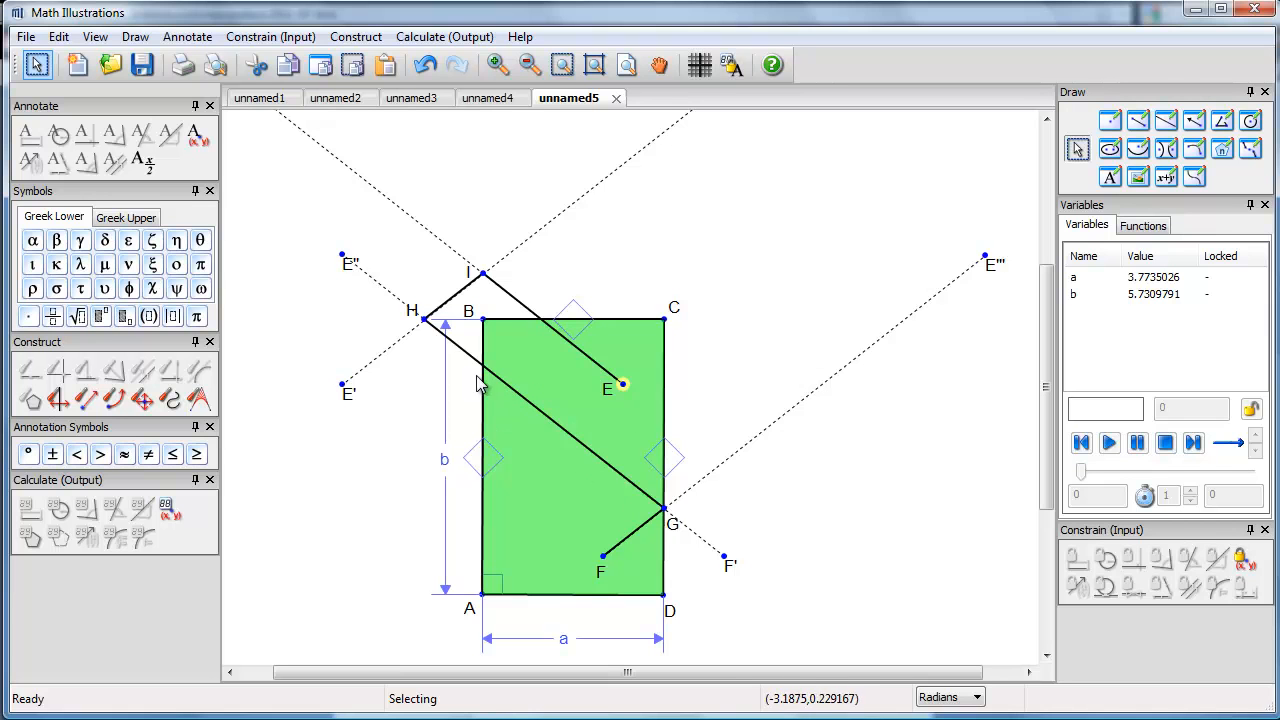
Step: Drag ball E to the bottom cushion, near F and G, then back to its earlier spot
{"action": "left_click_drag", "start_coordinate": [607, 387], "coordinate": [548, 444]}
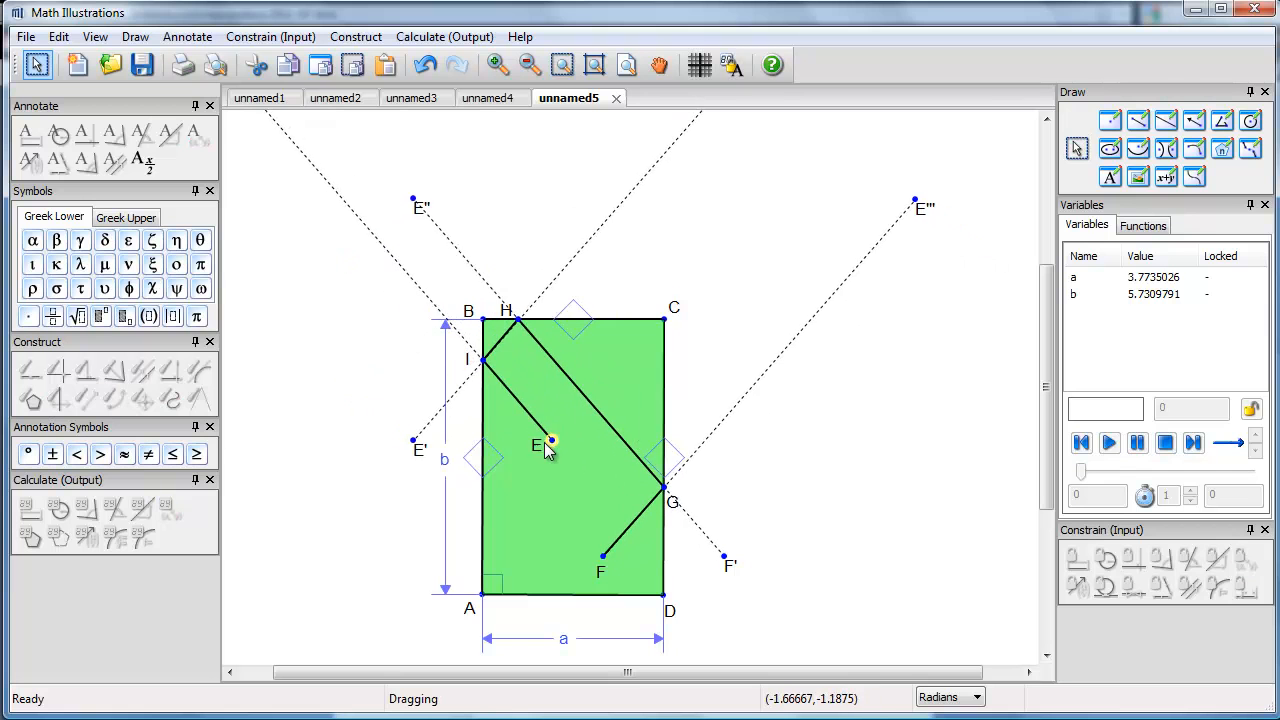
{"action": "left_click_drag", "start_coordinate": [545, 447], "coordinate": [538, 568]}
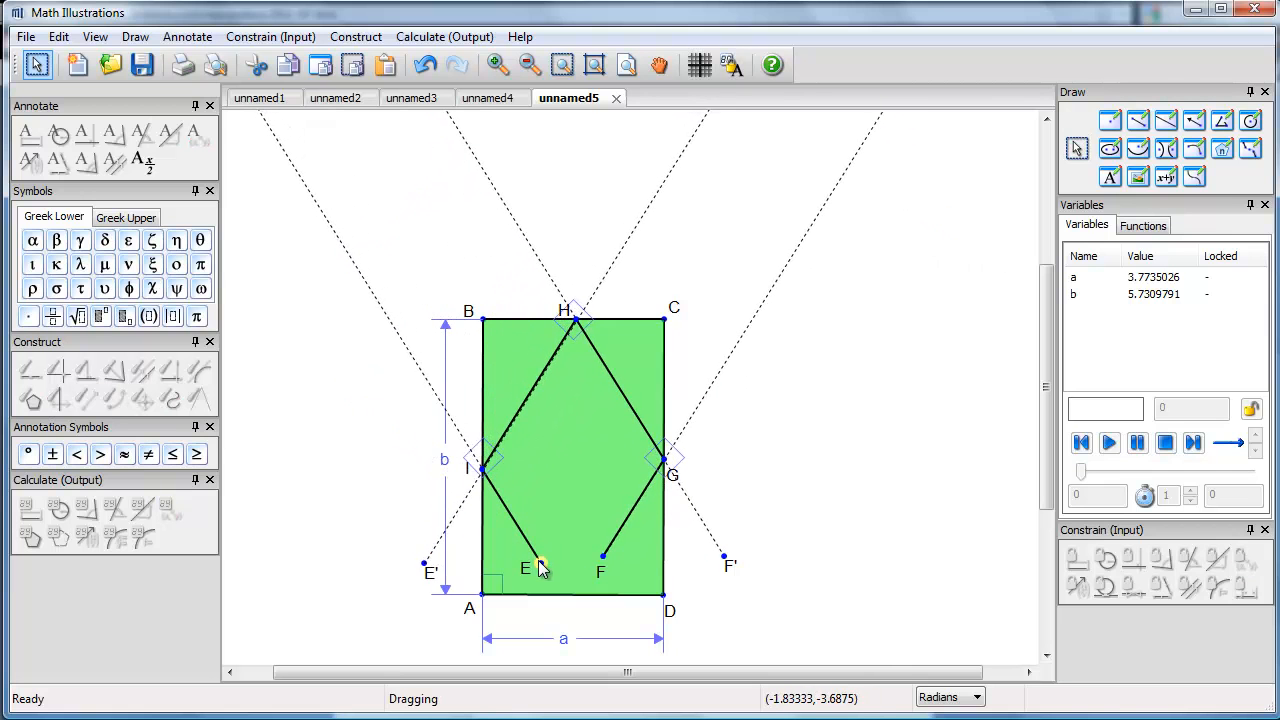
{"action": "left_click_drag", "start_coordinate": [540, 568], "coordinate": [645, 580]}
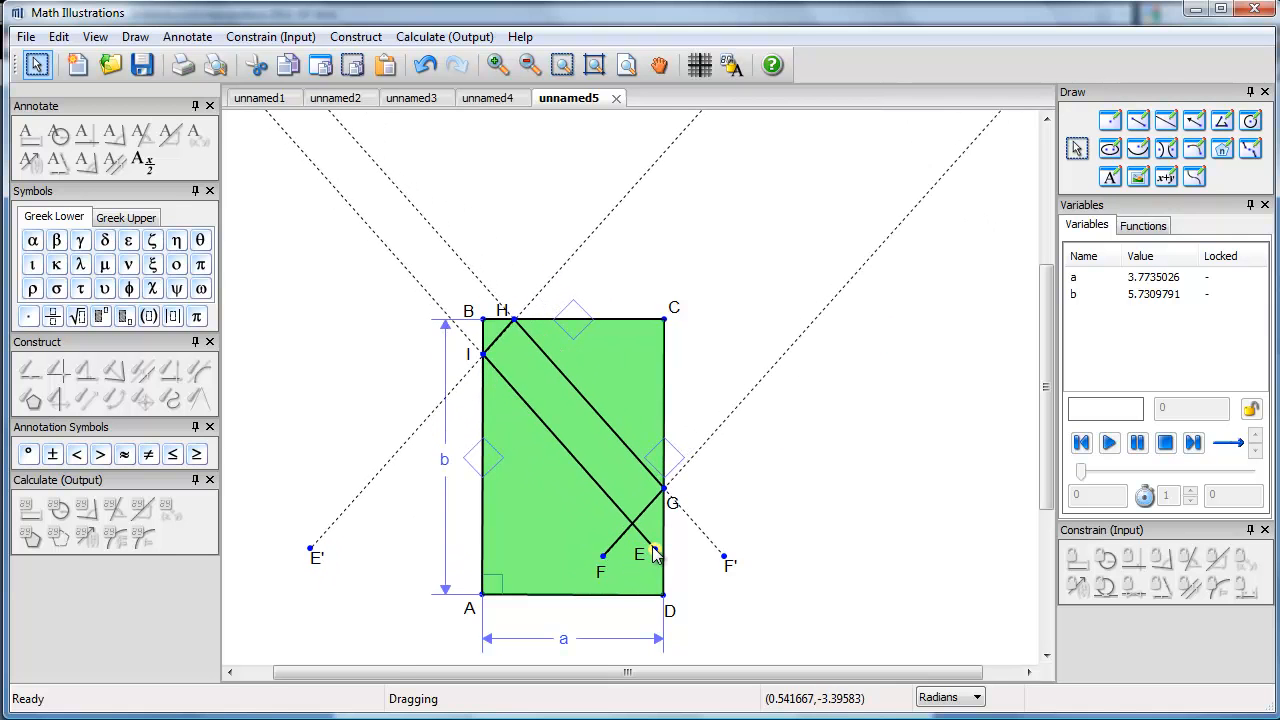
{"action": "left_click_drag", "start_coordinate": [640, 555], "coordinate": [640, 507]}
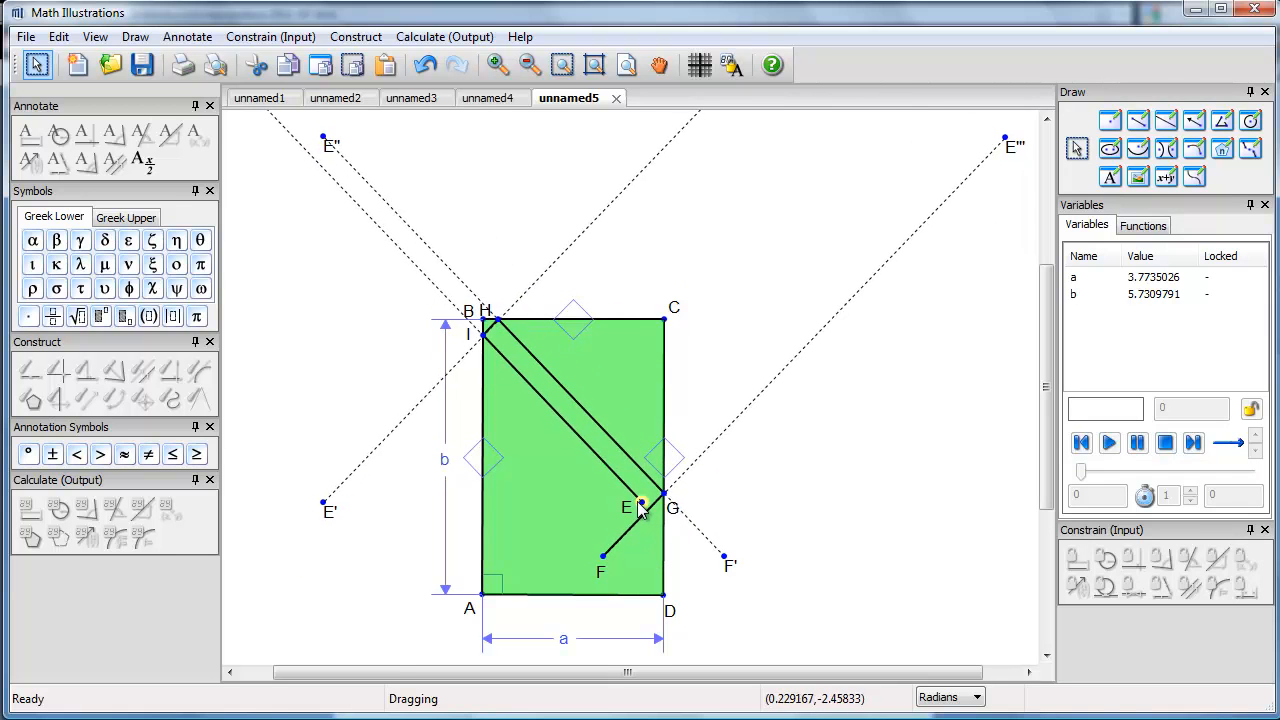
{"action": "left_click_drag", "start_coordinate": [640, 505], "coordinate": [546, 560]}
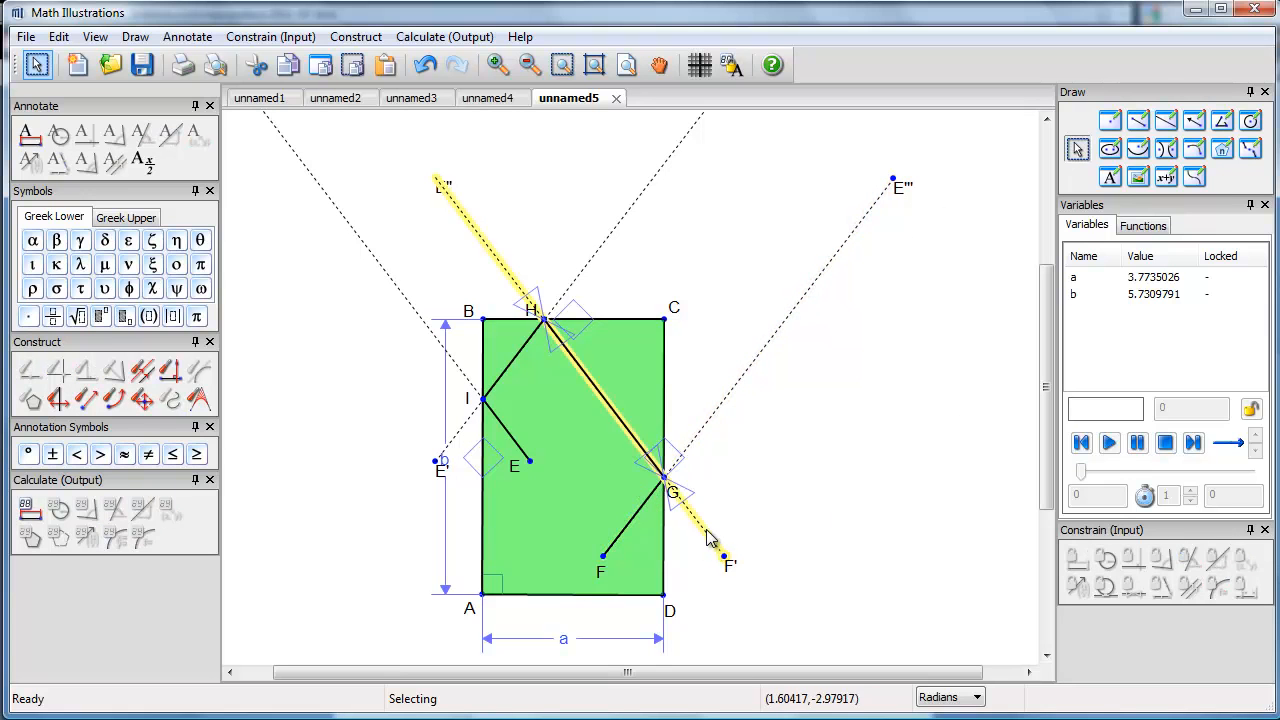
{"action": "mouse_move", "coordinate": [753, 377]}
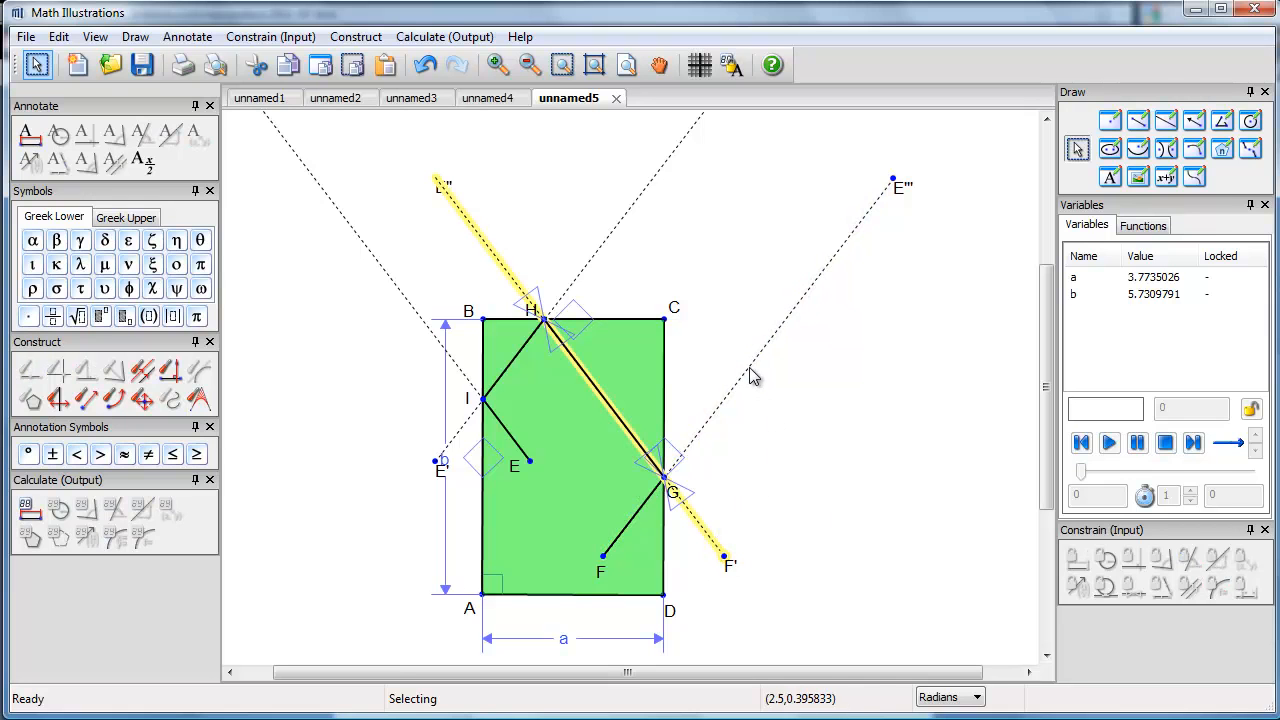